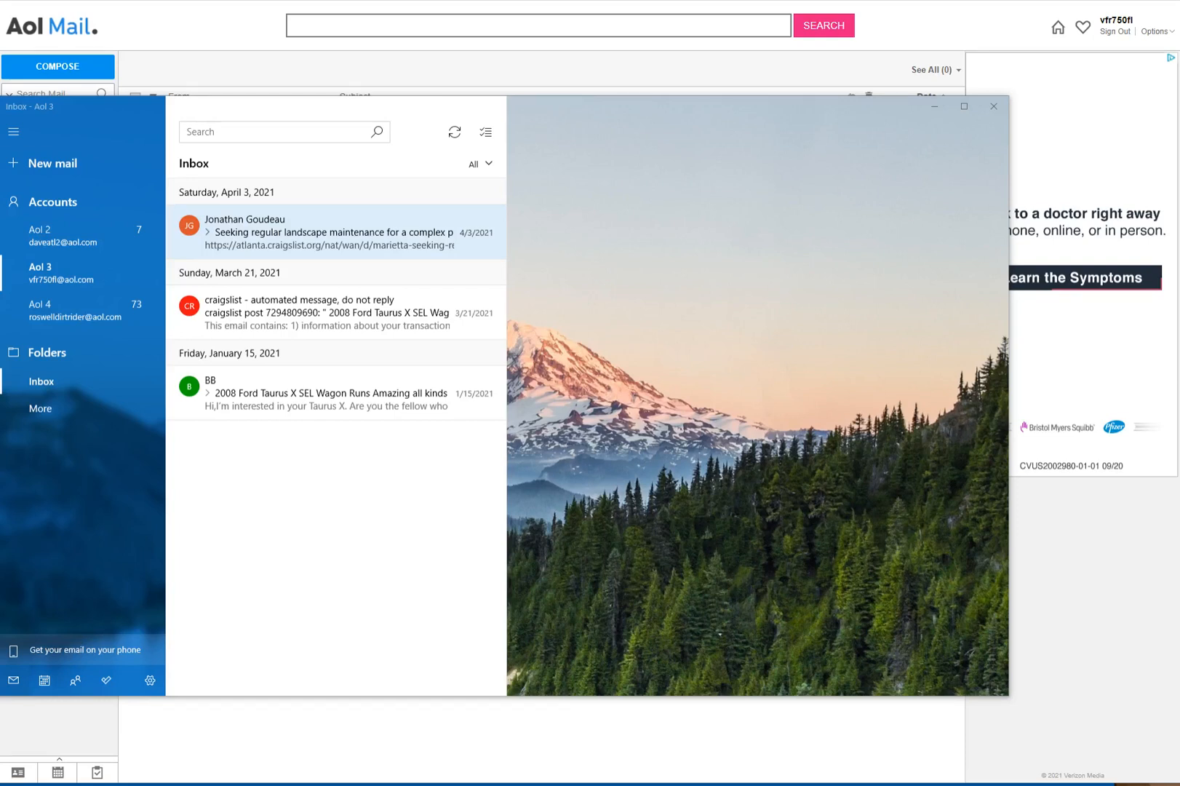
pyautogui.moveTo(323, 392)
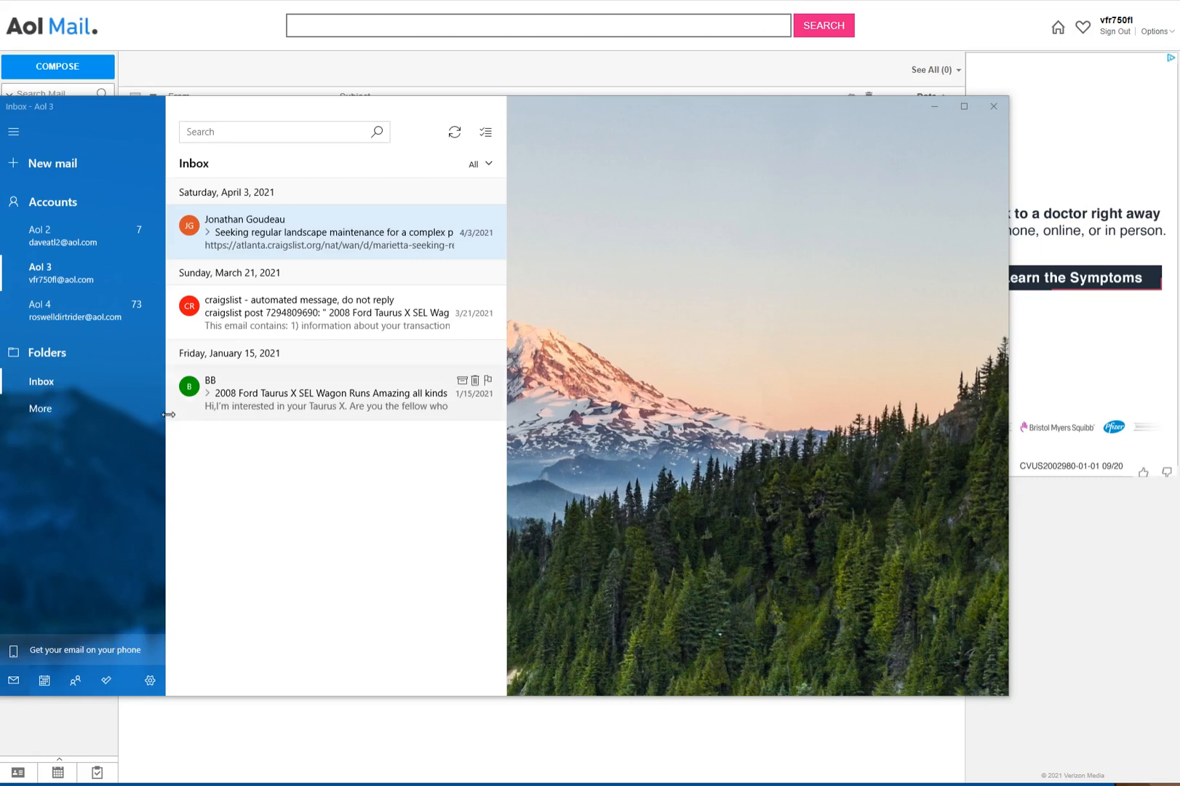
pyautogui.moveTo(264, 385)
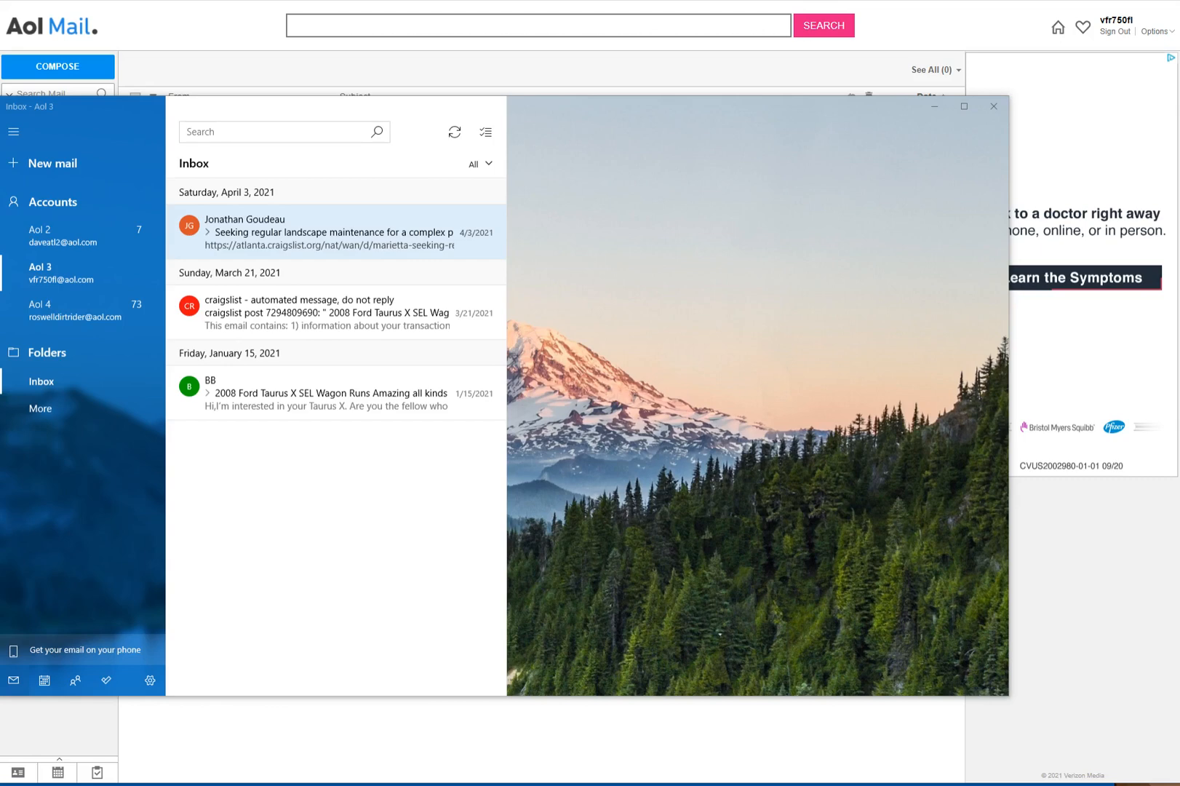
pyautogui.moveTo(654, 589)
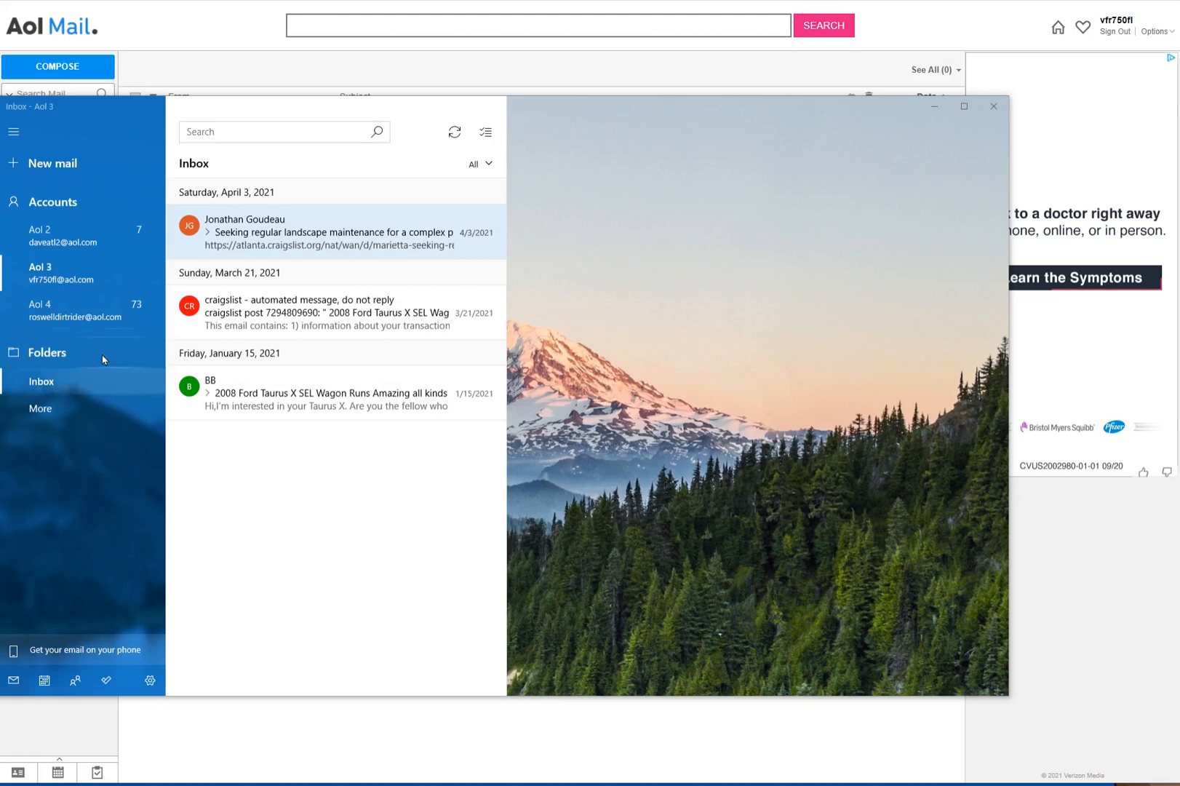
pyautogui.moveTo(398, 436)
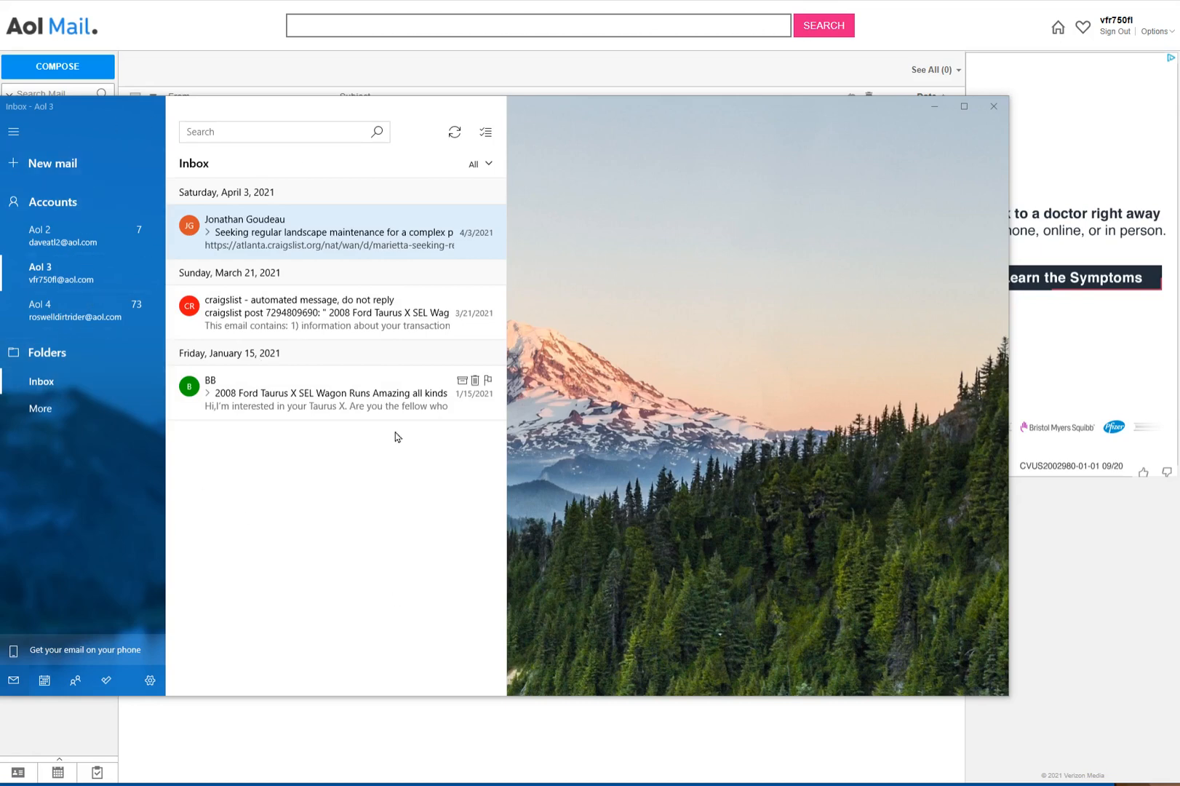
pyautogui.moveTo(271, 489)
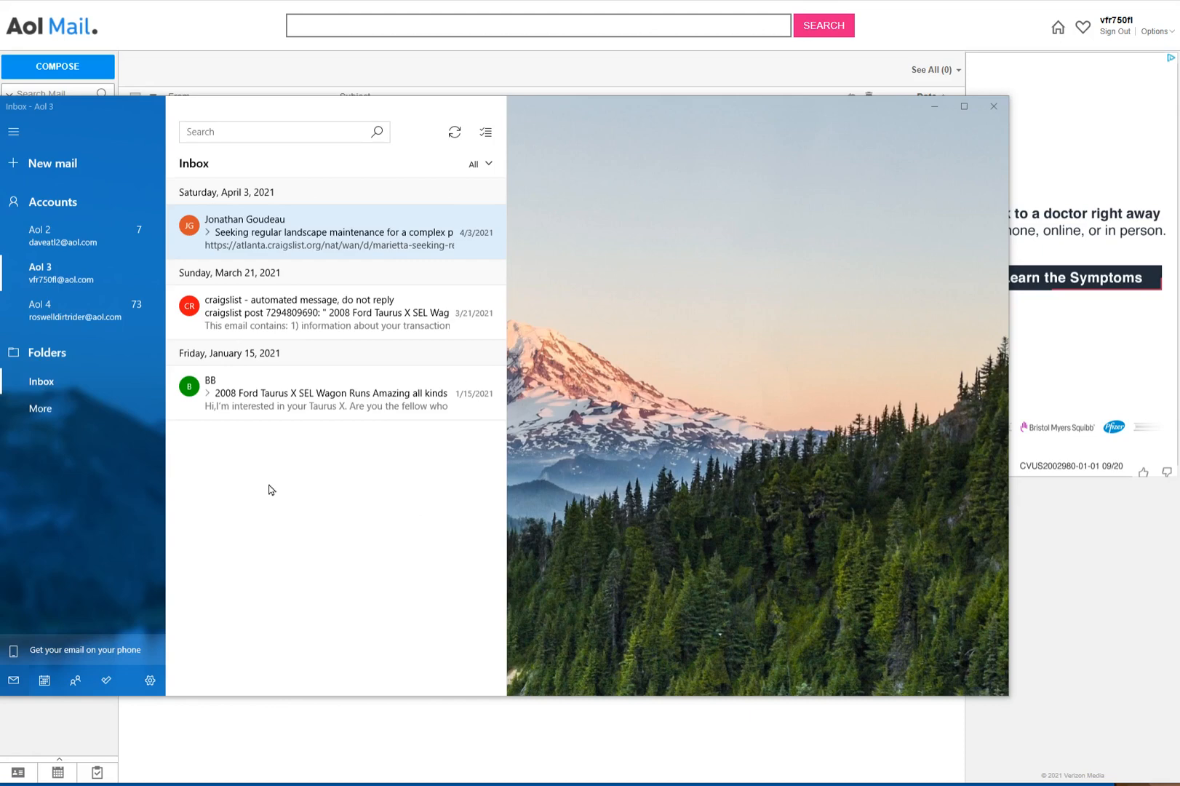
pyautogui.moveTo(306, 188)
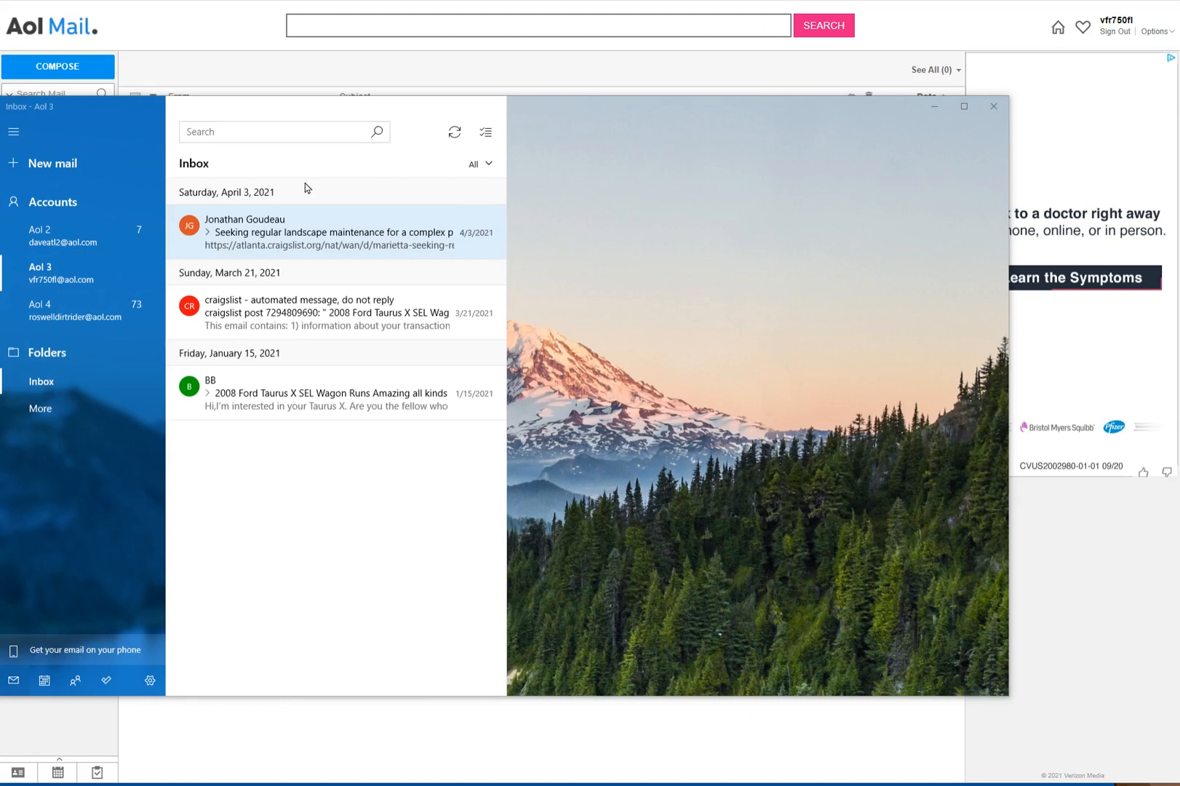
pyautogui.moveTo(500, 502)
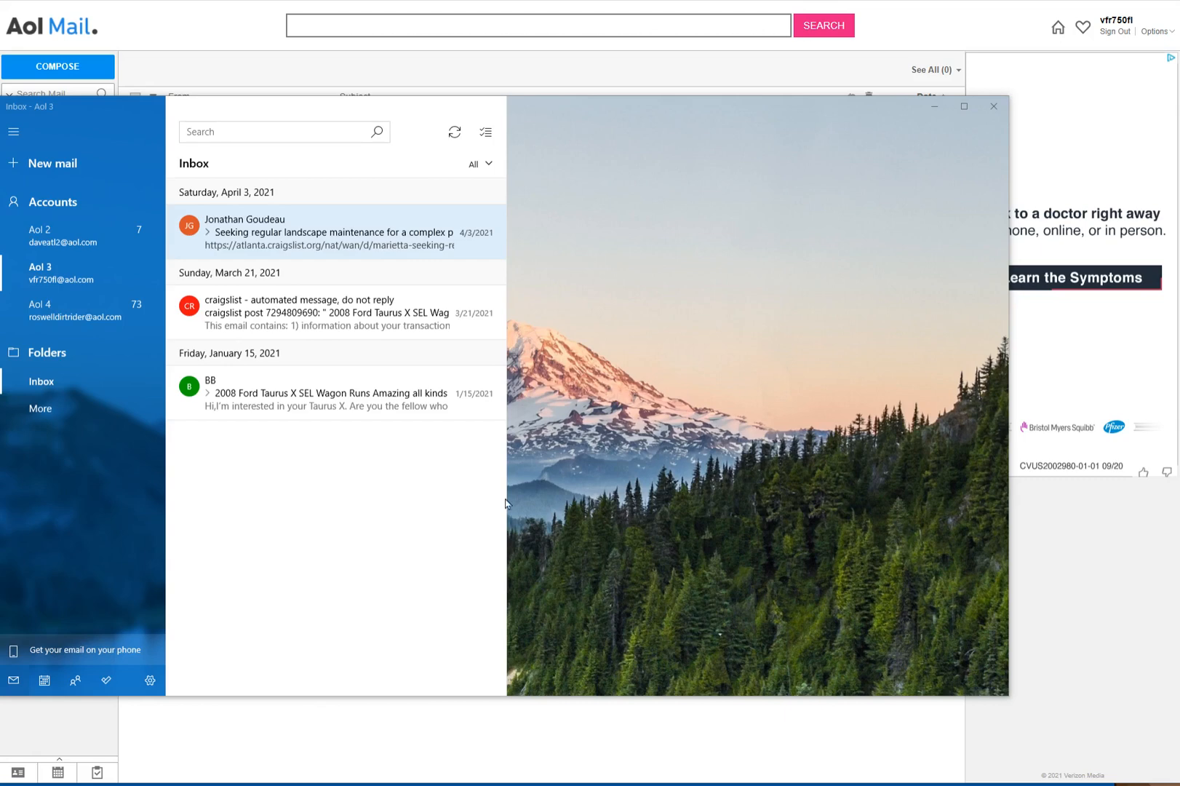
pyautogui.moveTo(649, 355)
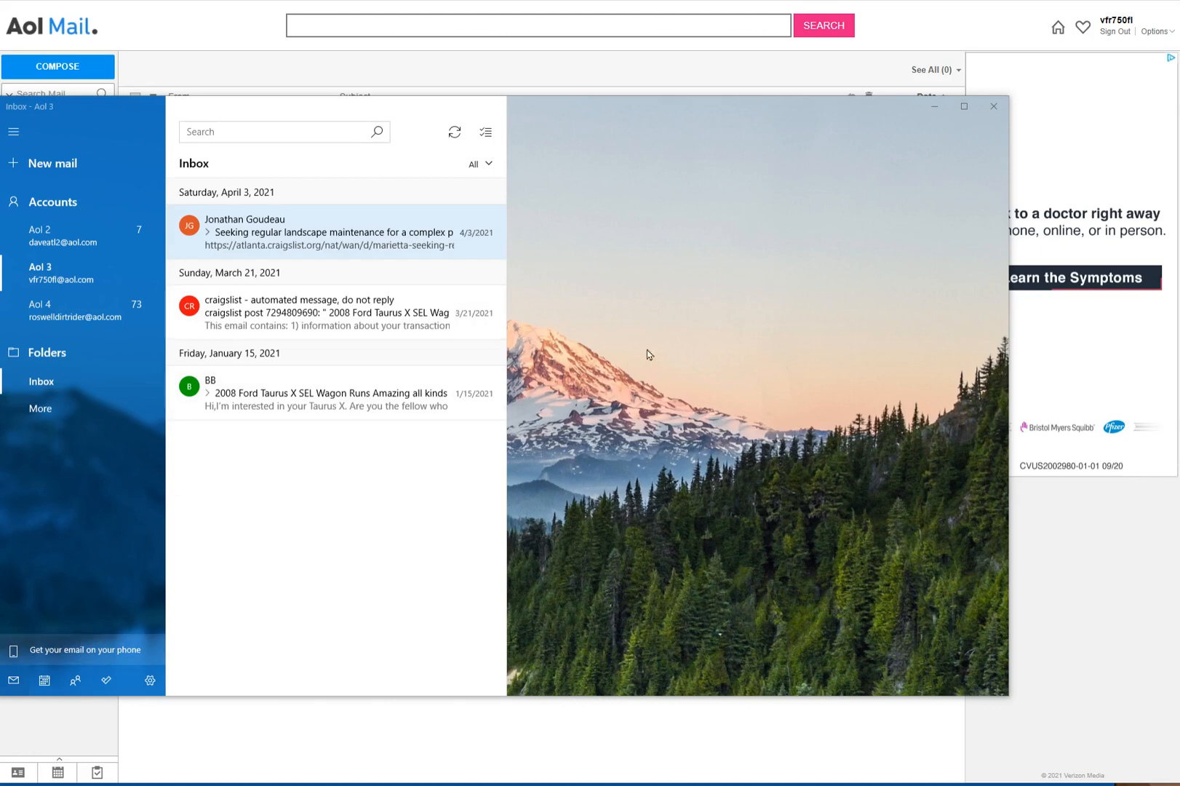
pyautogui.moveTo(691, 430)
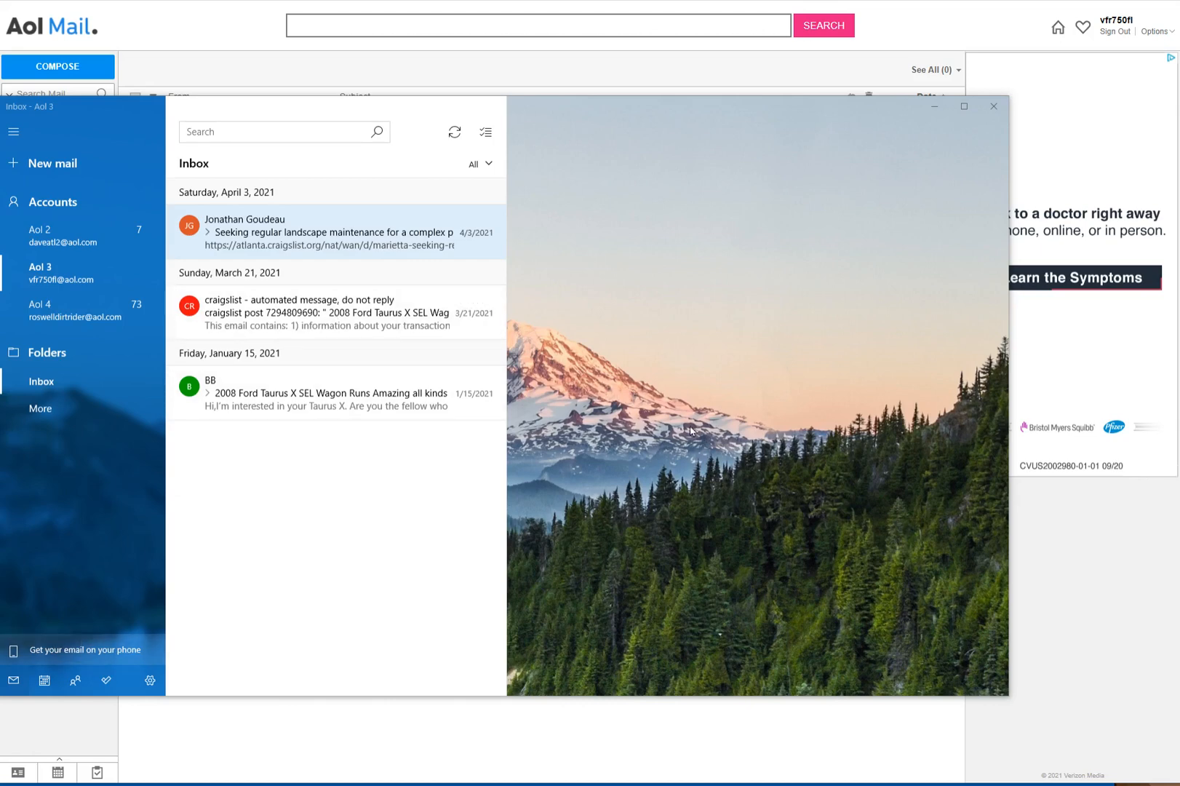
pyautogui.moveTo(356, 121)
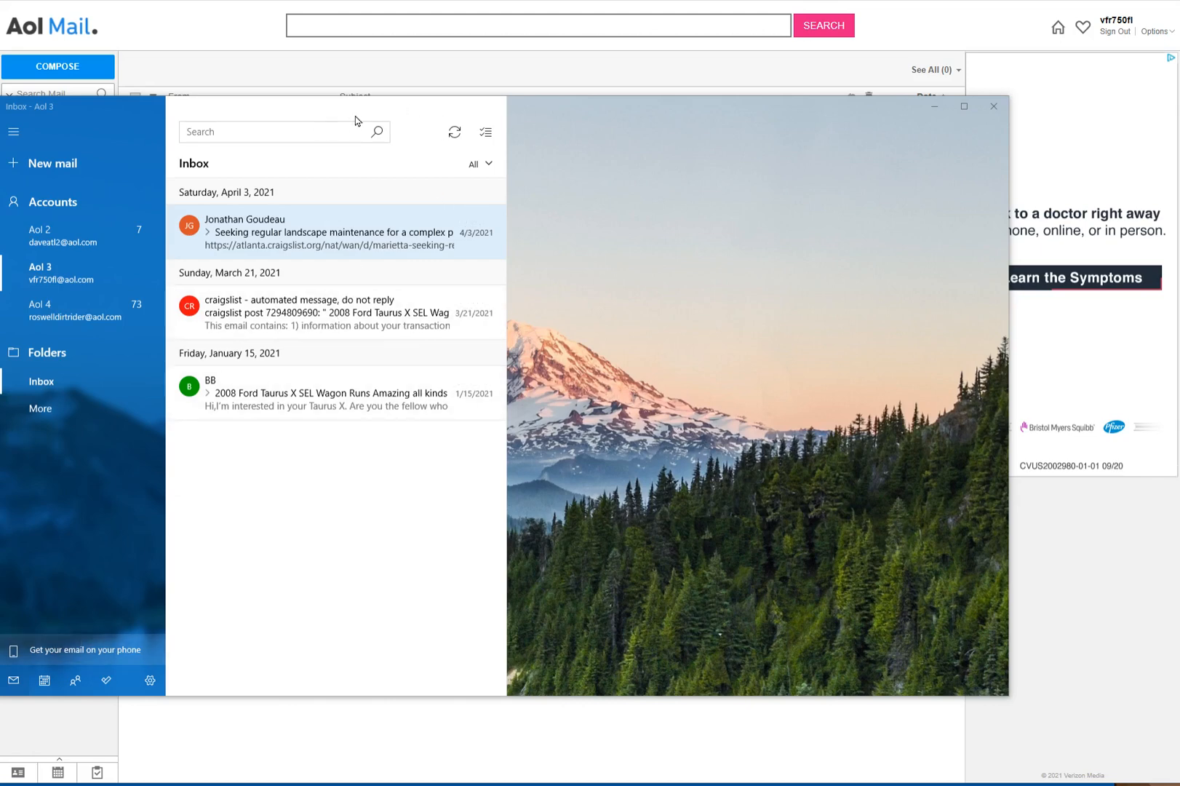
pyautogui.moveTo(347, 110)
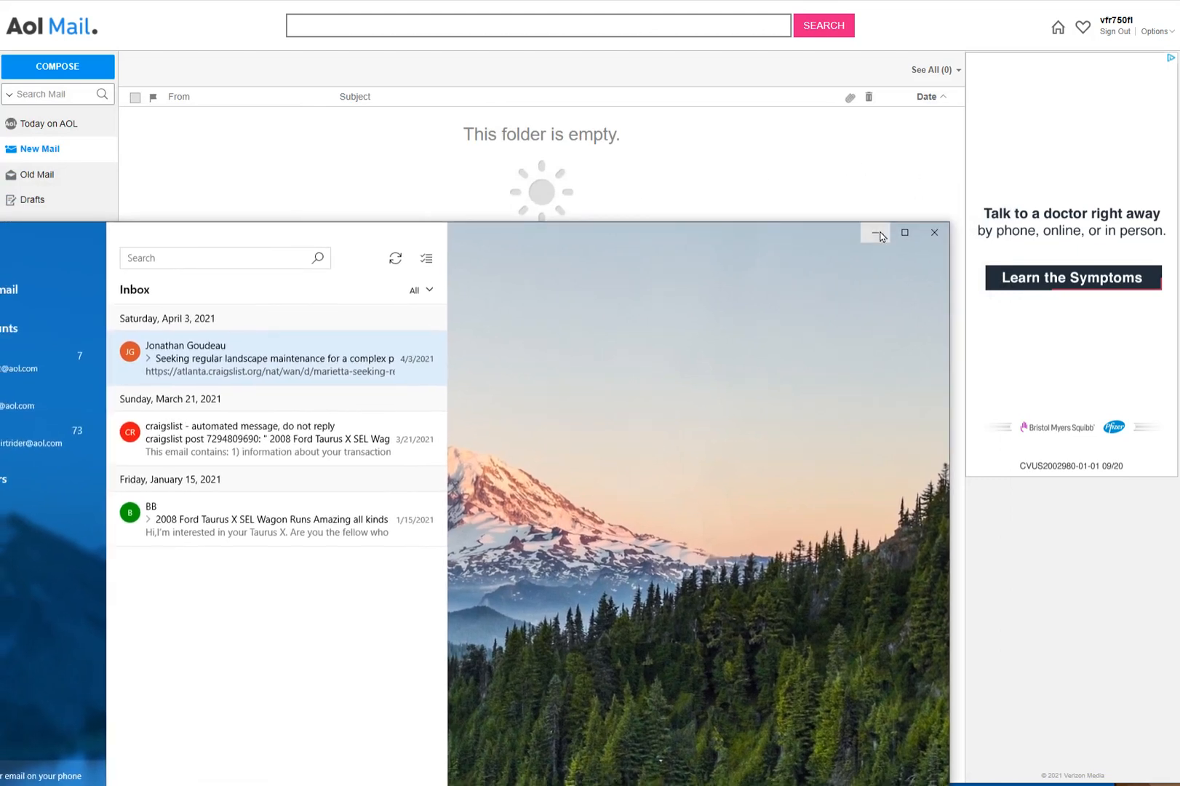
# Step: Minimize the Windows Mail app to reveal the AOL Mail webpage
pyautogui.click(876, 233)
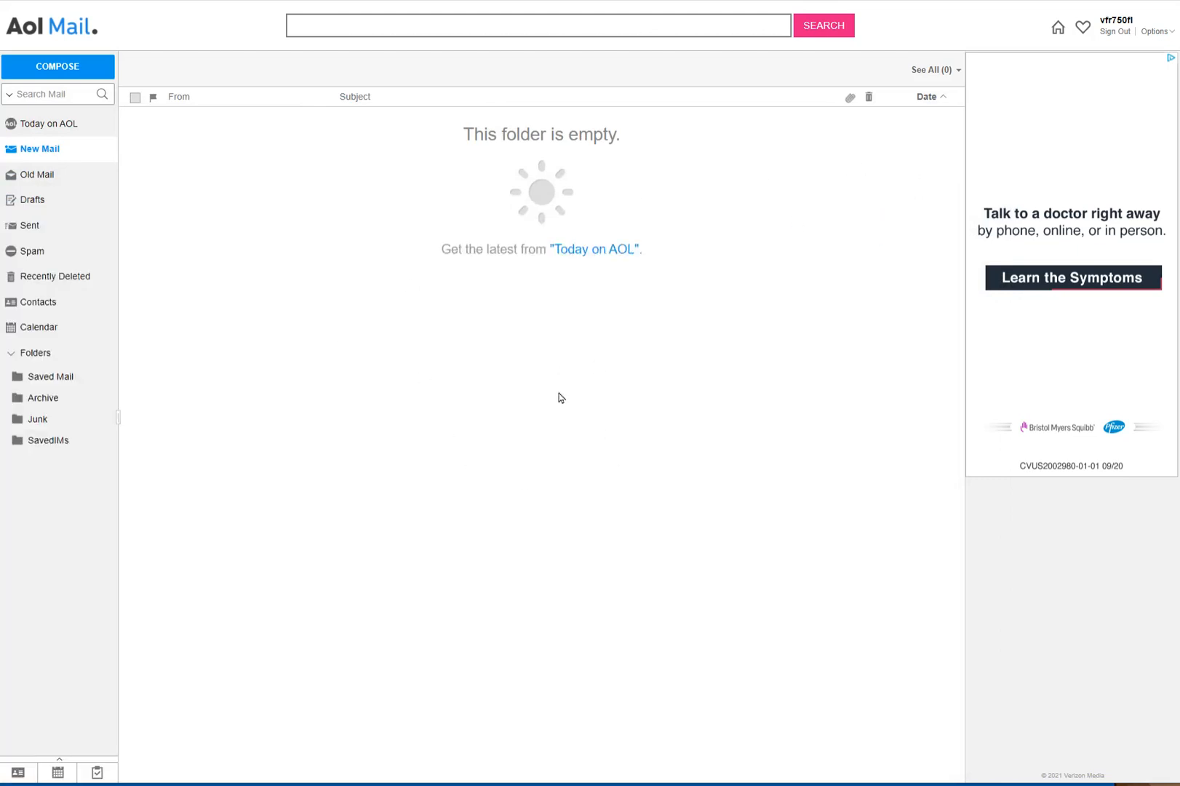
pyautogui.moveTo(674, 443)
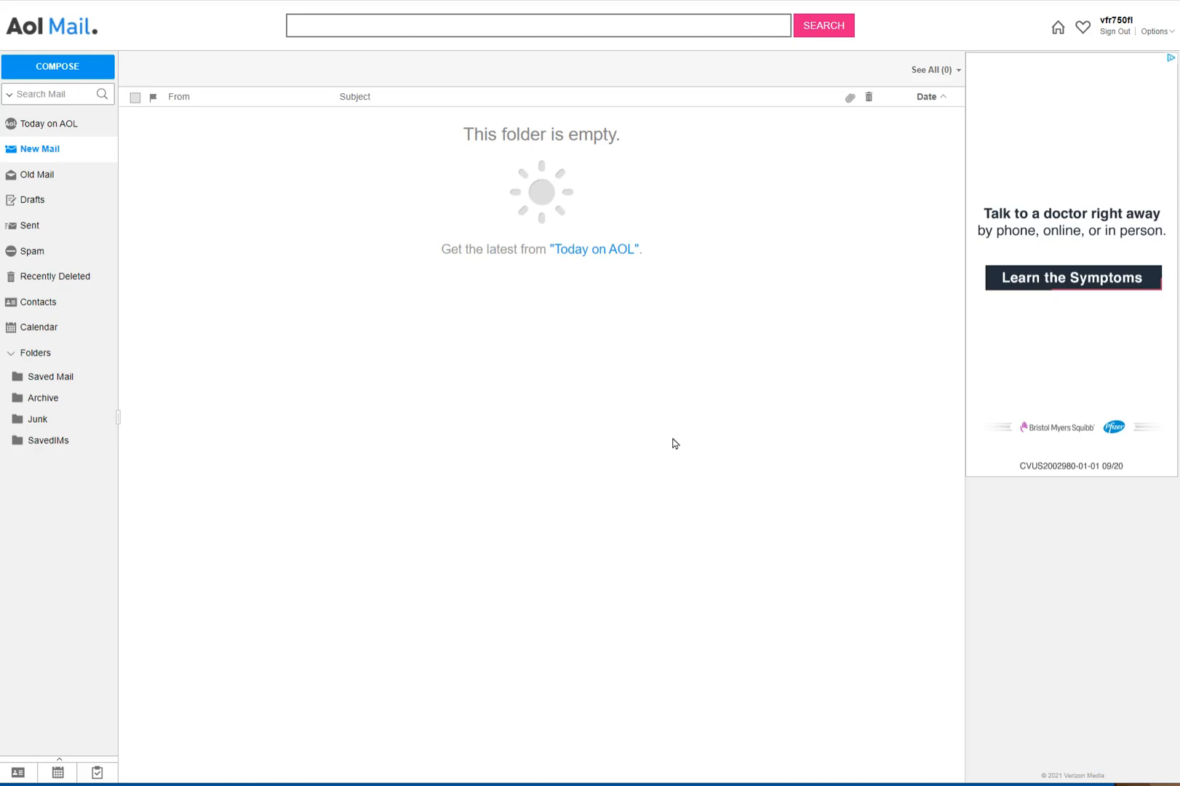
pyautogui.moveTo(306, 145)
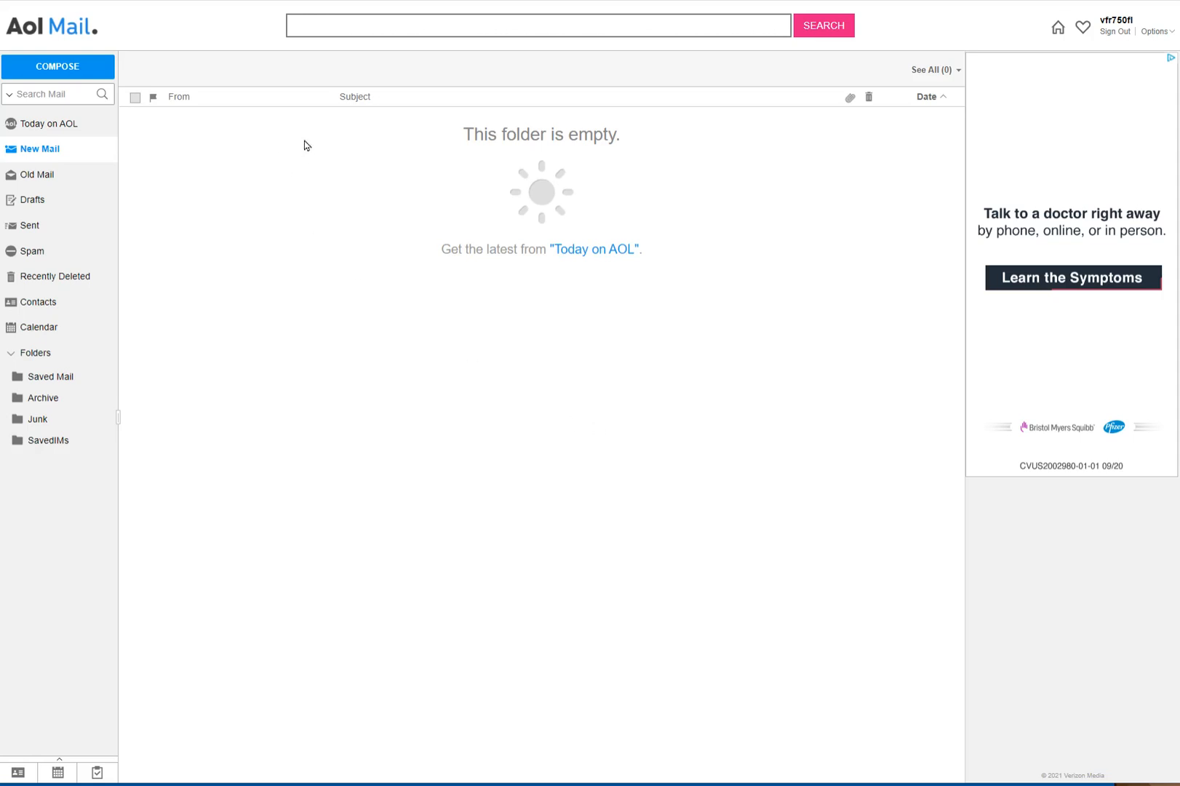
pyautogui.moveTo(301, 125)
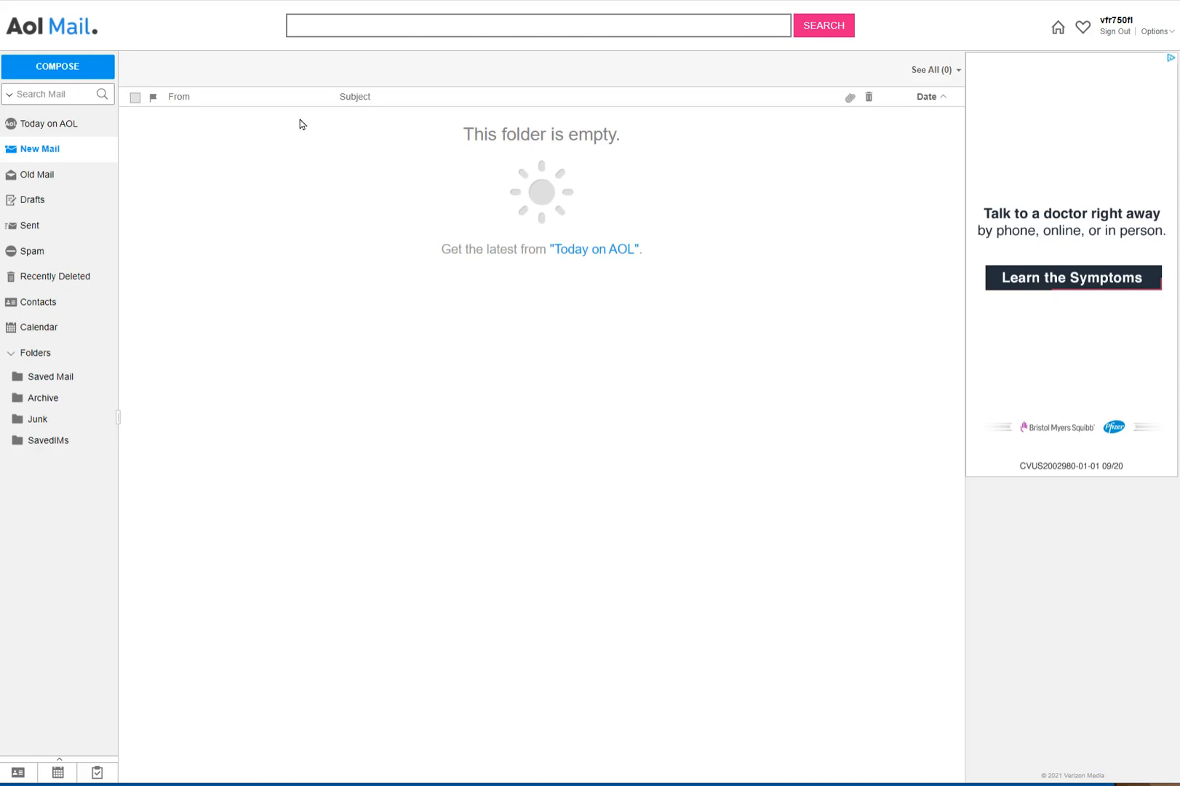
pyautogui.moveTo(385, 155)
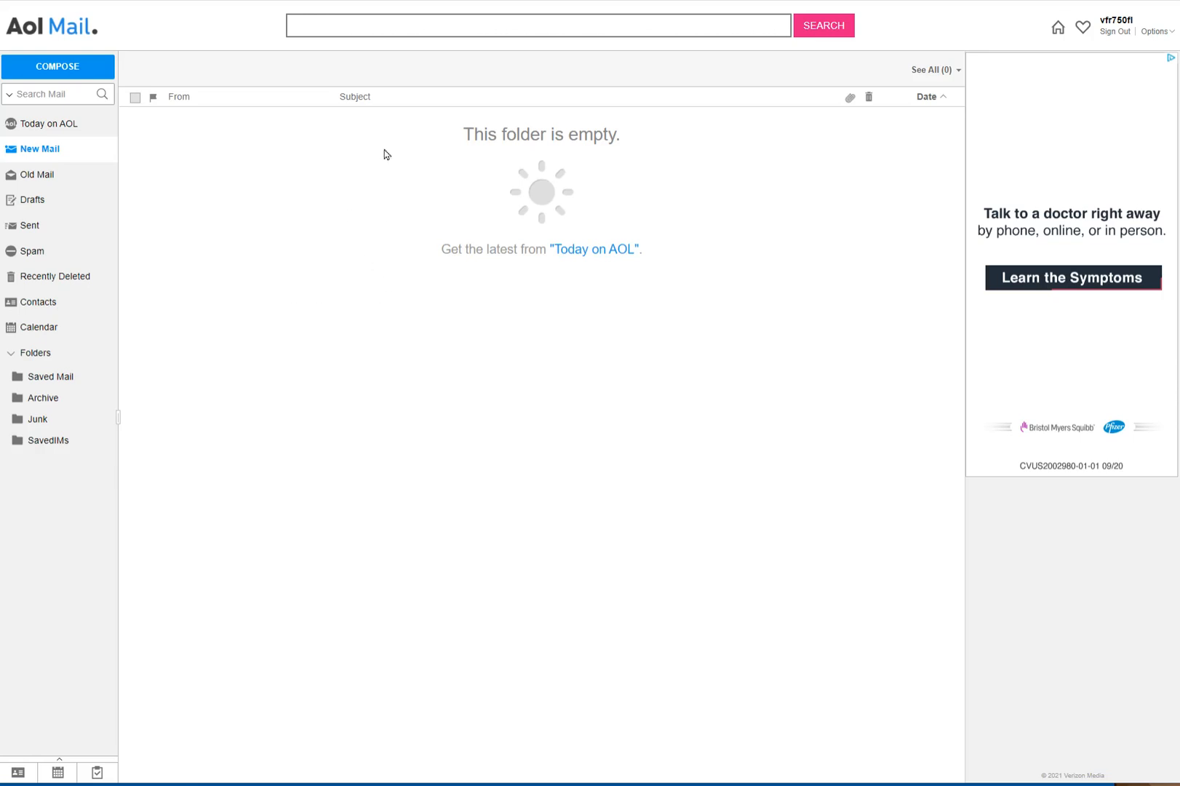
pyautogui.moveTo(520, 346)
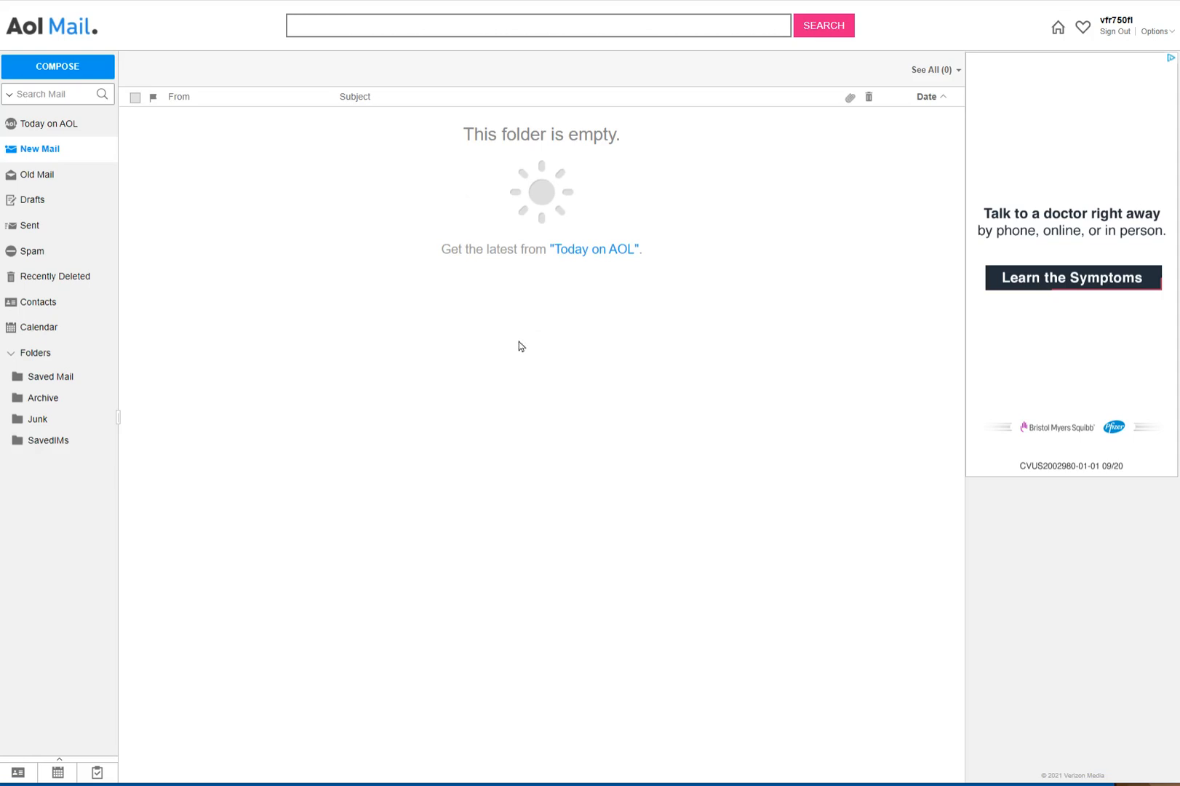
pyautogui.moveTo(377, 284)
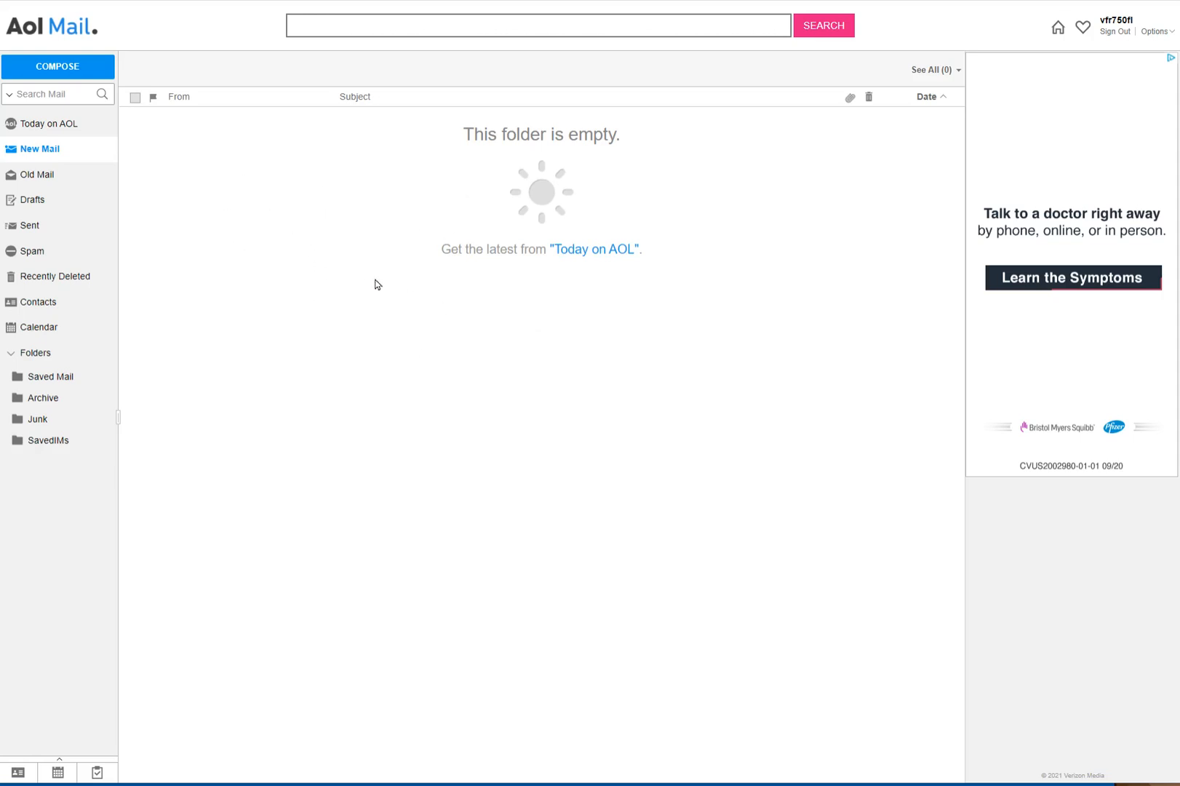
pyautogui.moveTo(457, 320)
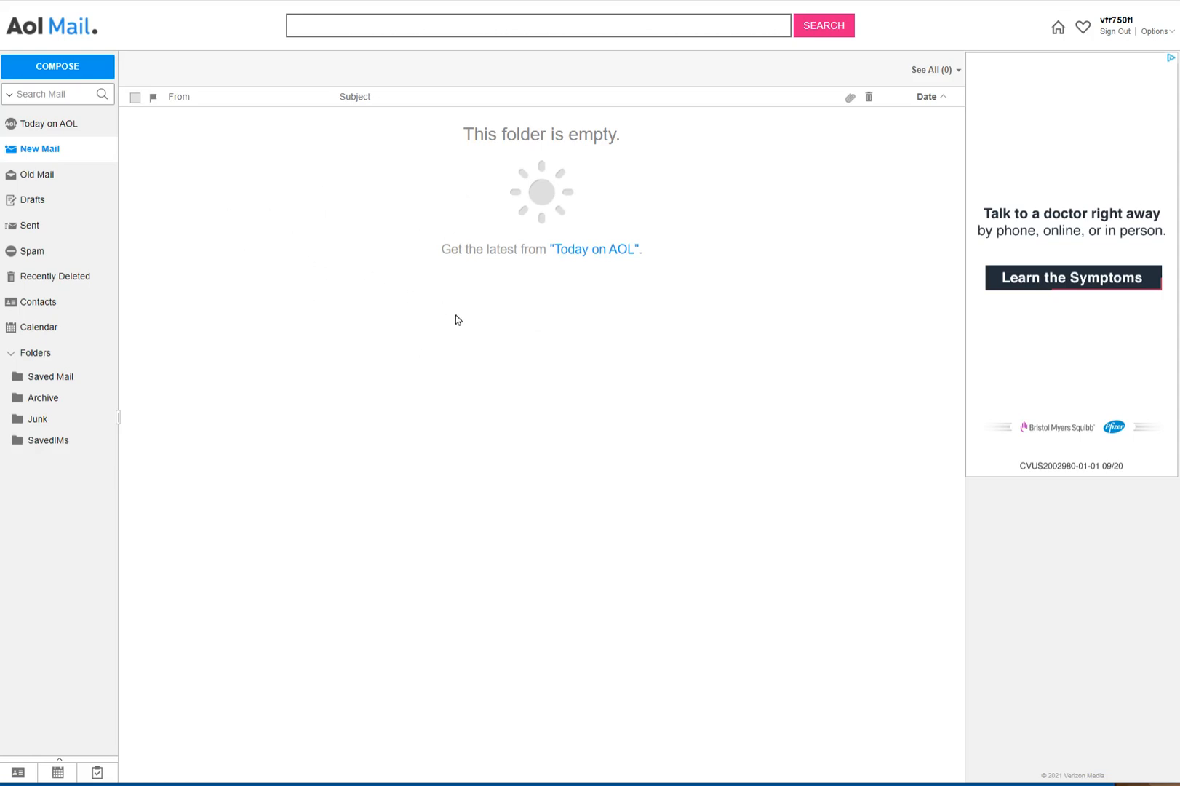
pyautogui.moveTo(257, 213)
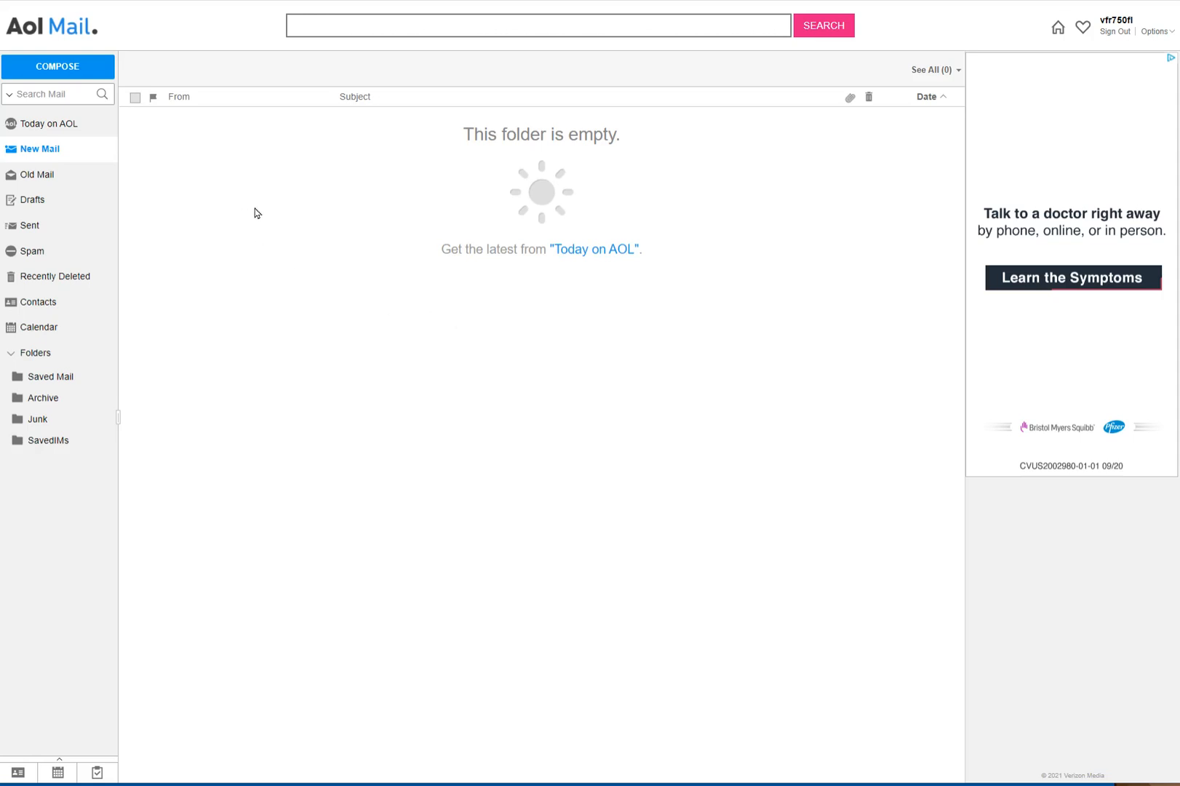
pyautogui.moveTo(559, 92)
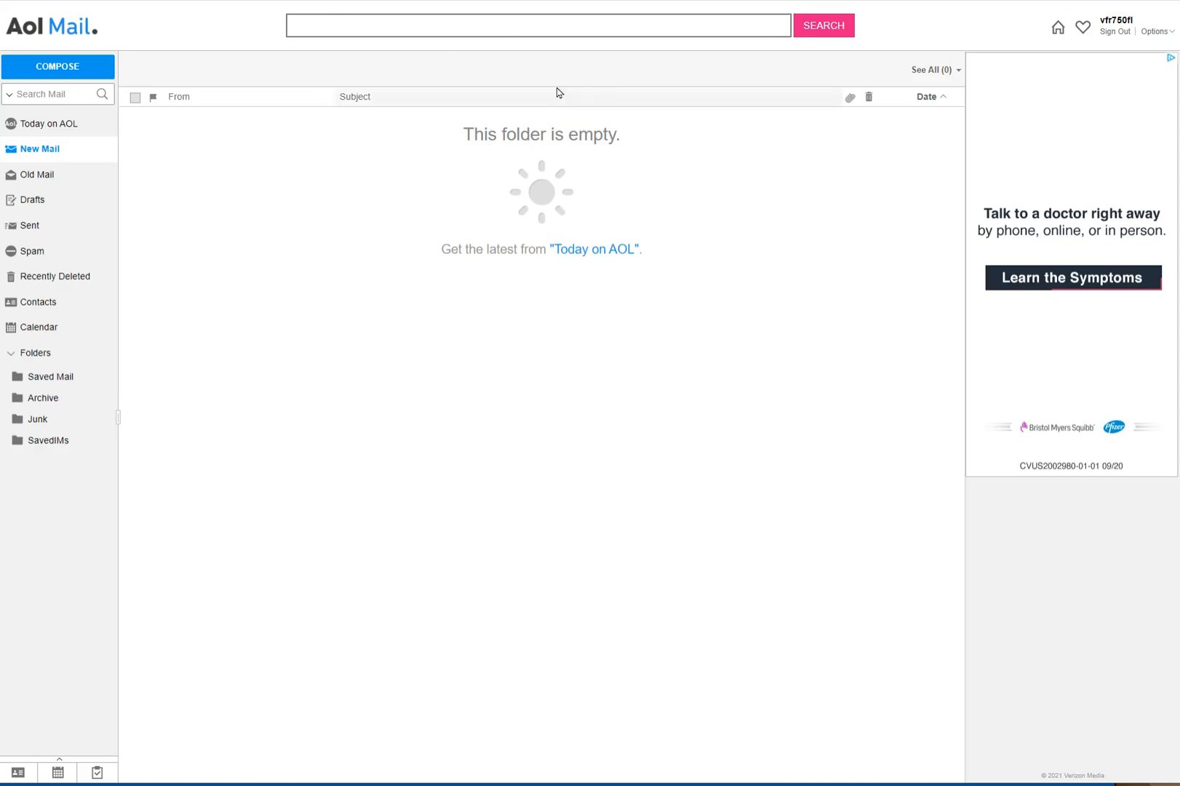
pyautogui.moveTo(1065, 95)
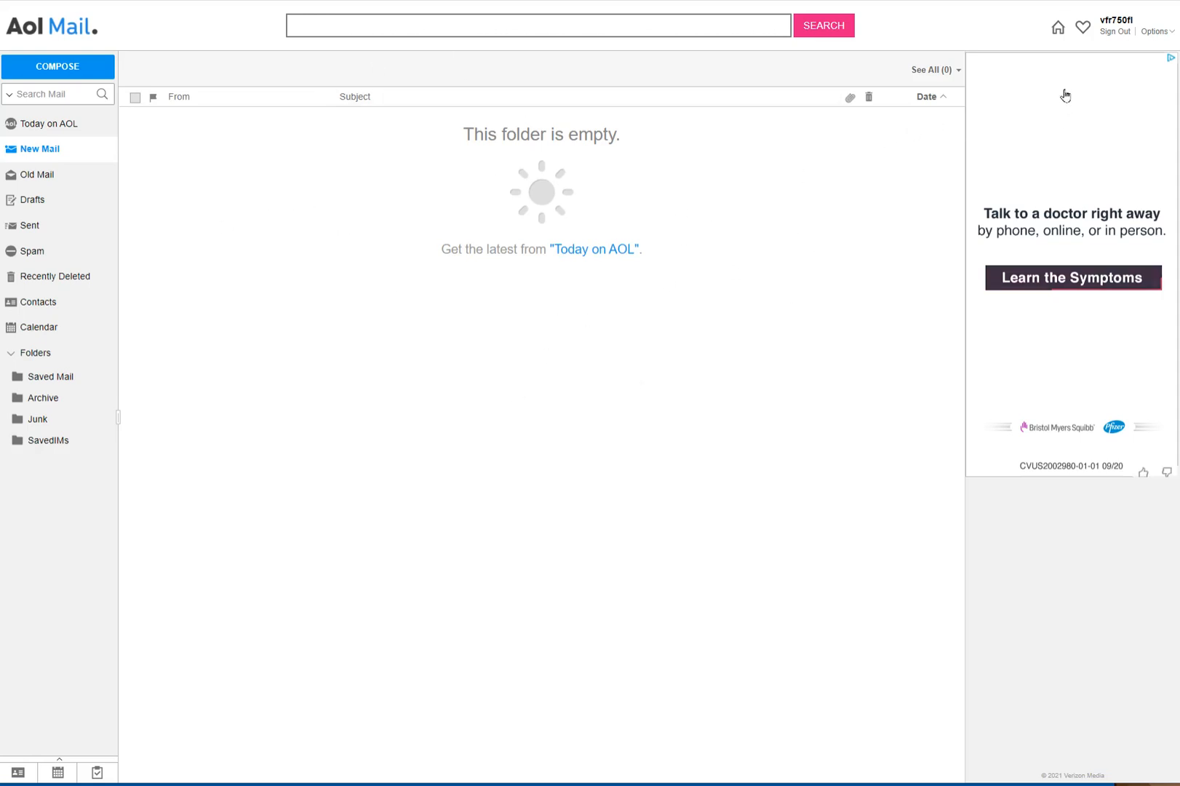
pyautogui.moveTo(1122, 44)
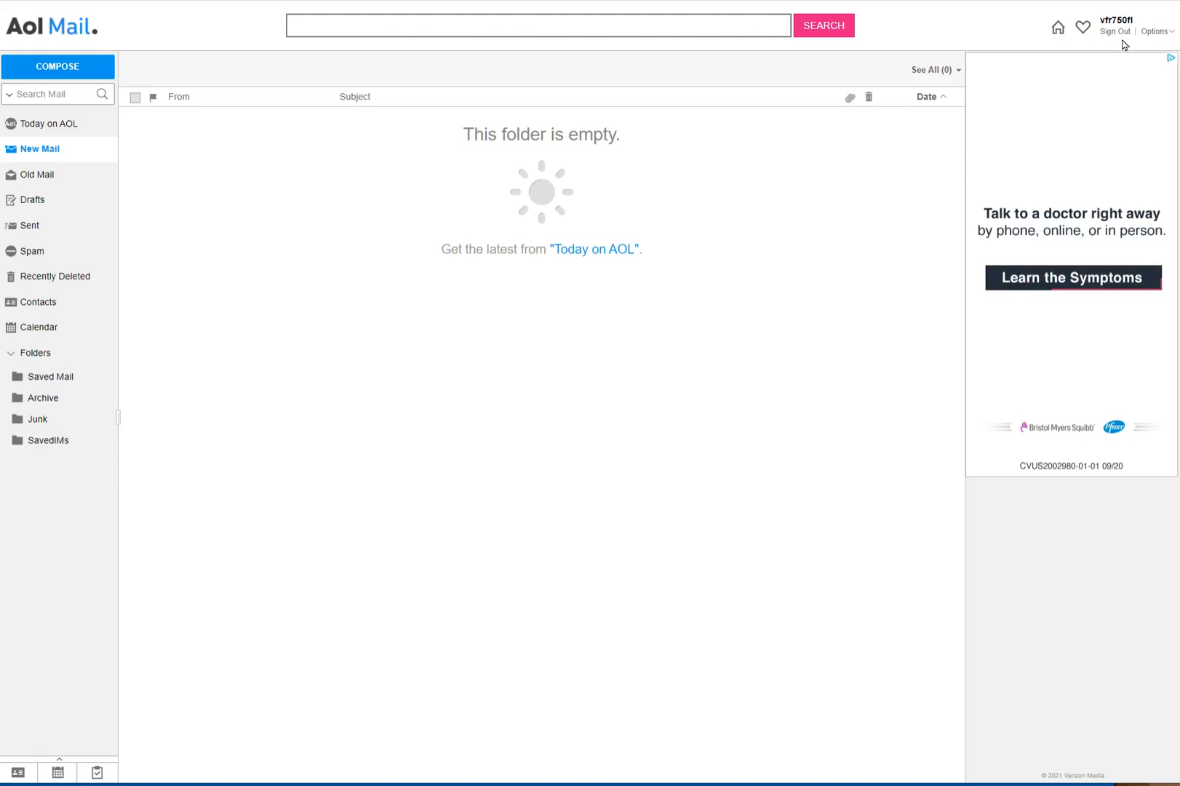
pyautogui.moveTo(1156, 31)
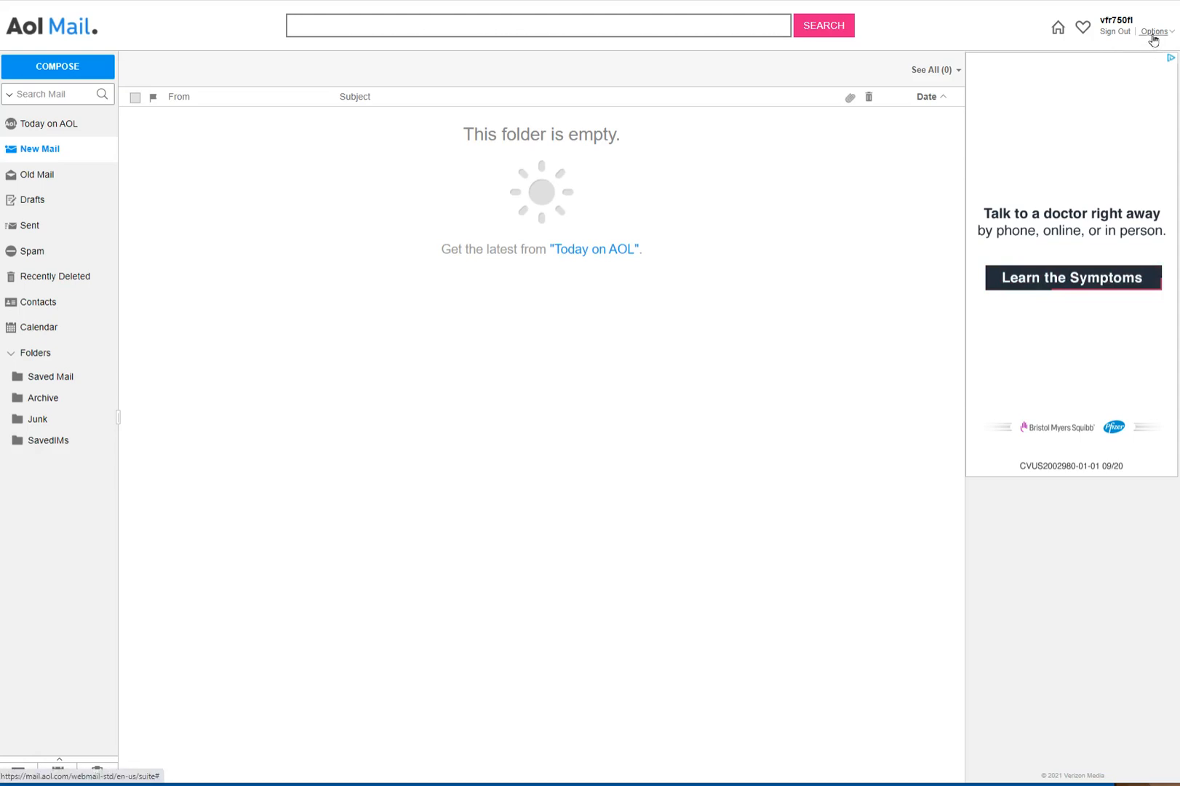
# Step: Open Account Info from the AOL Mail Options menu
pyautogui.click(1157, 30)
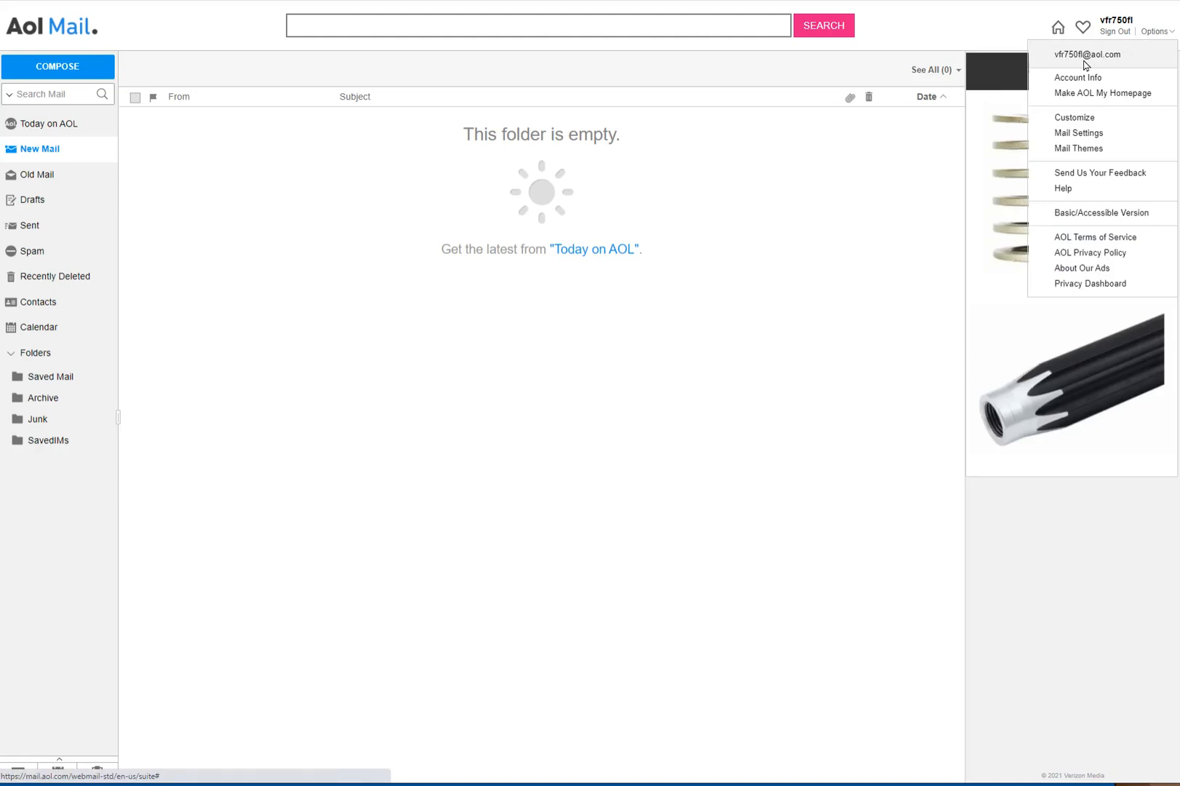
pyautogui.moveTo(1078, 78)
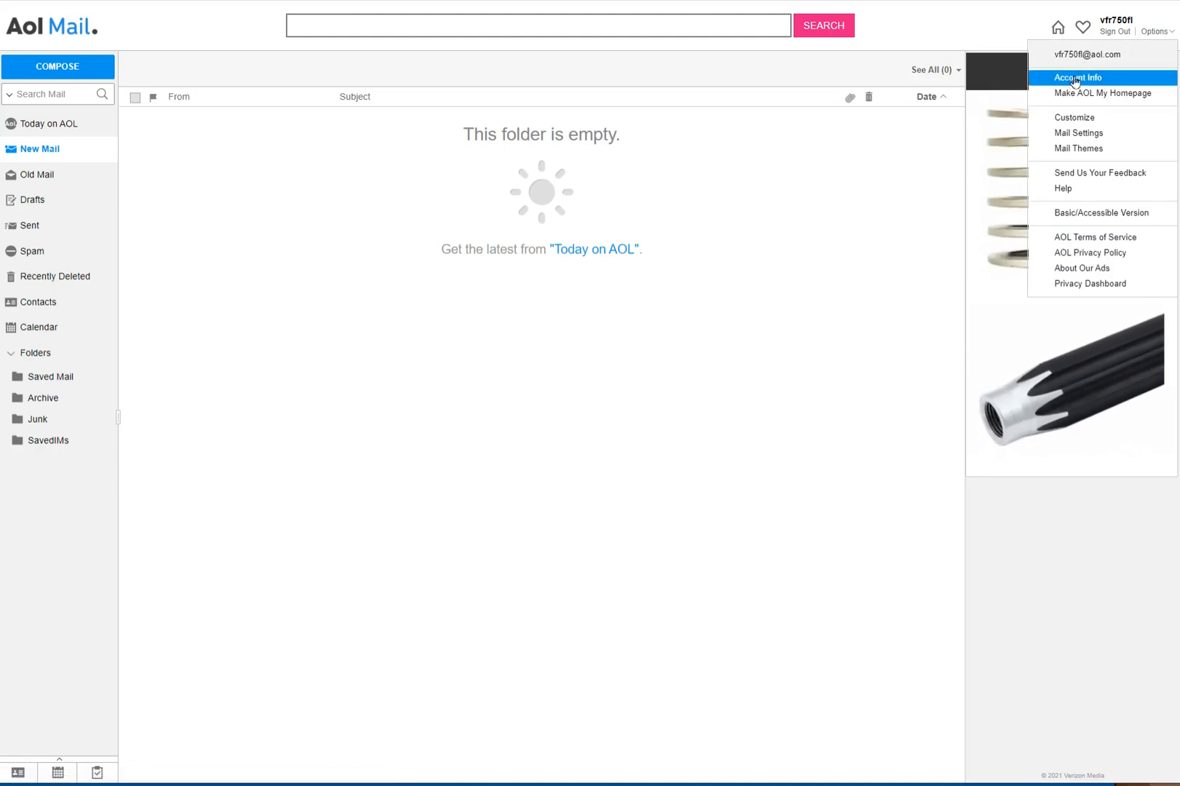
pyautogui.click(1078, 78)
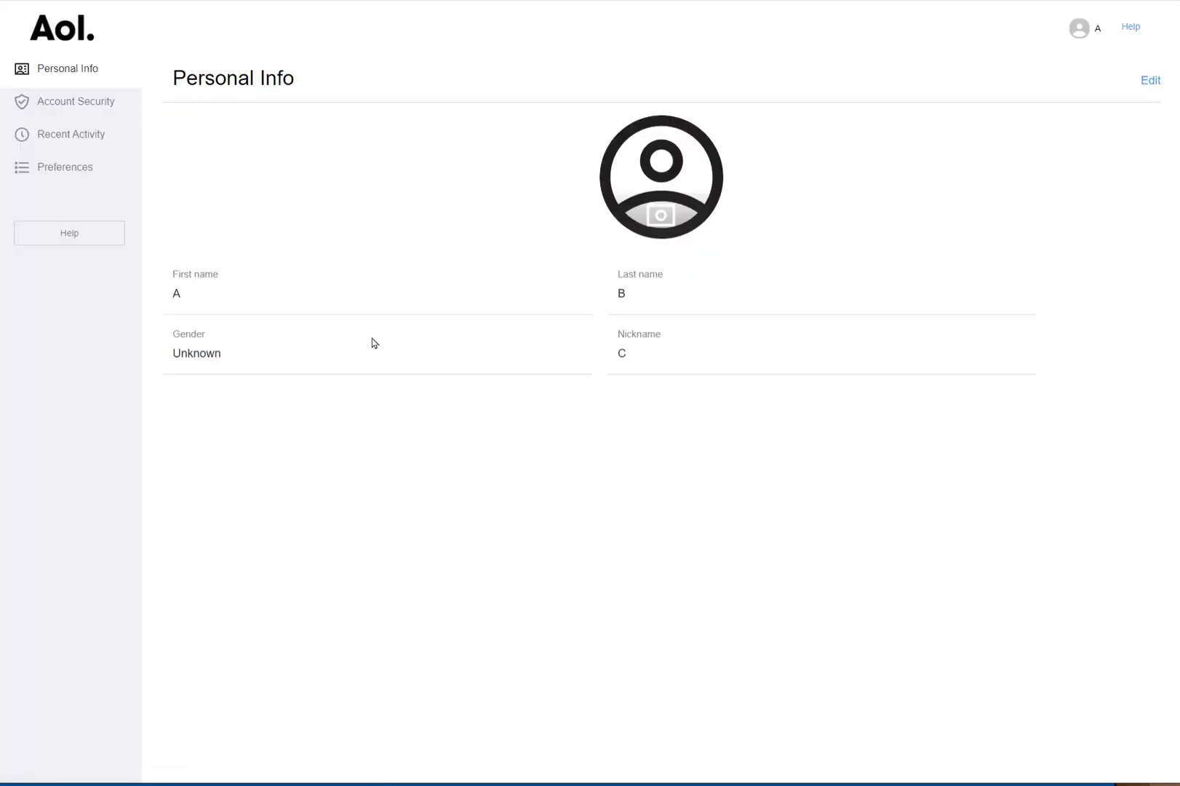
pyautogui.moveTo(75, 101)
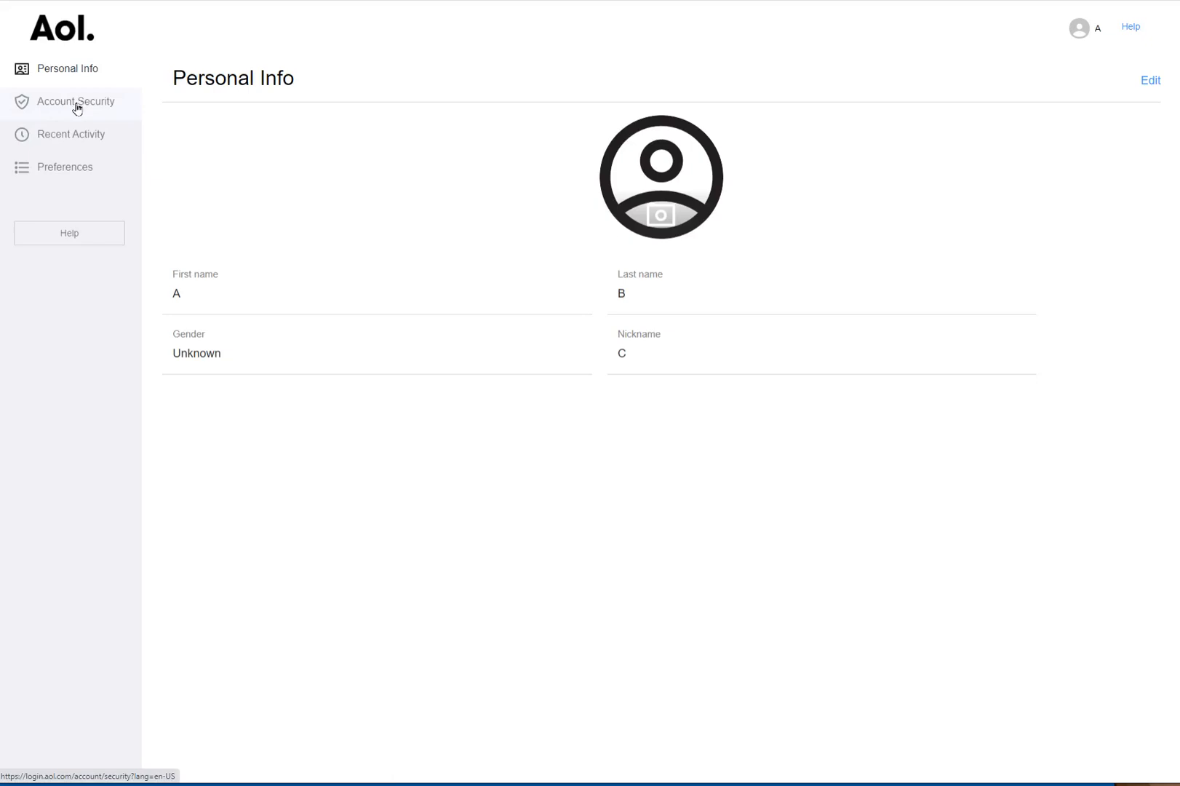
# Step: Open the Account Security page from the sidebar
pyautogui.click(74, 102)
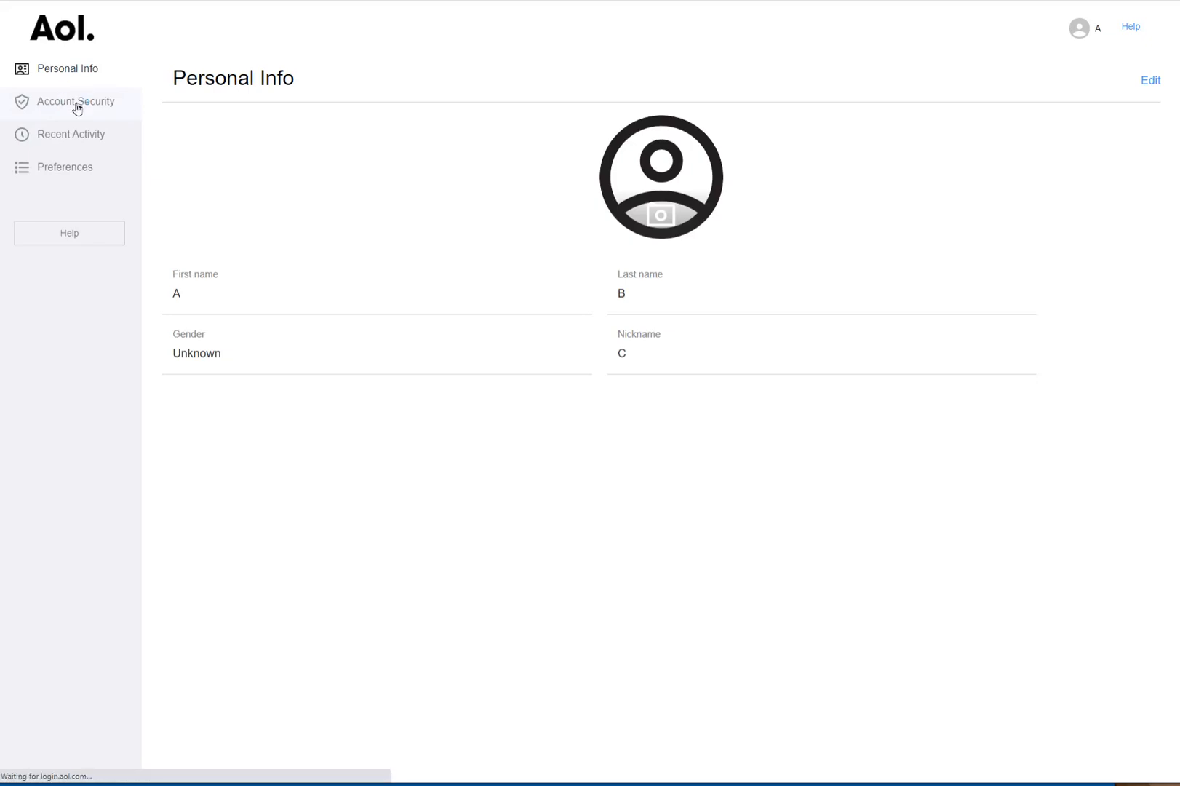
pyautogui.click(73, 102)
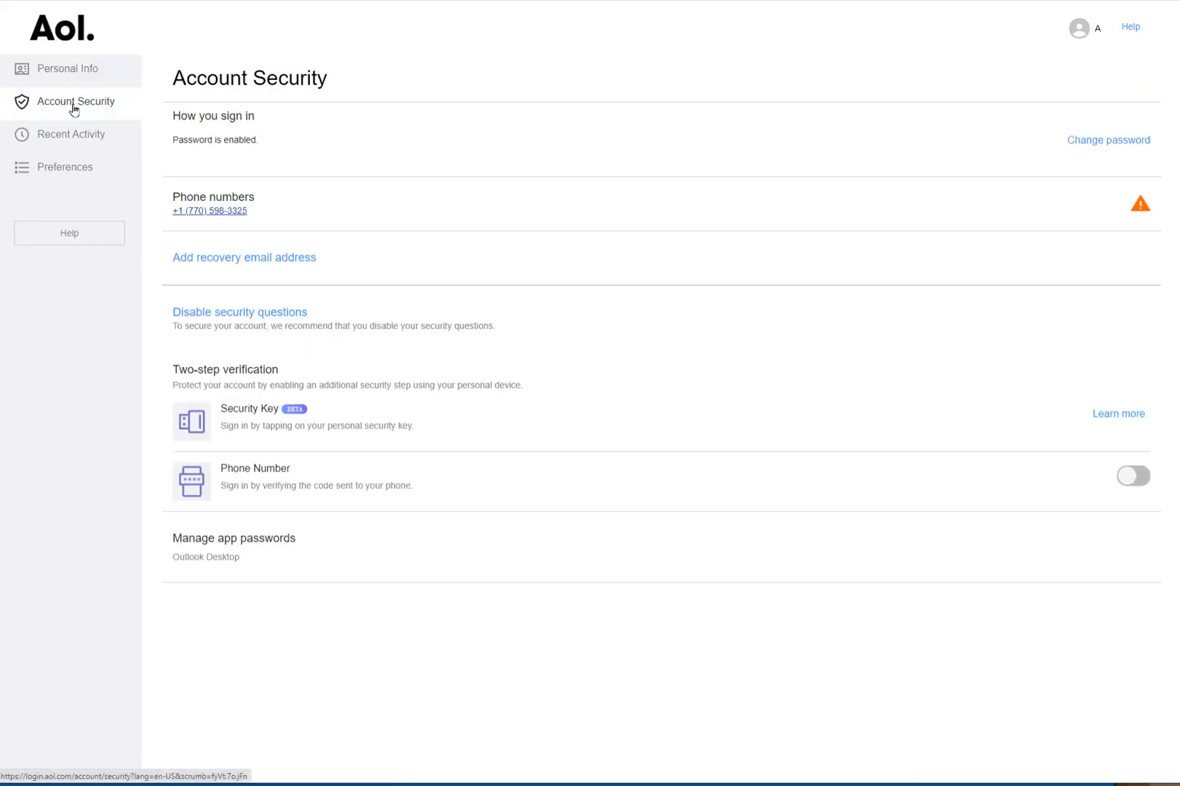
pyautogui.moveTo(206, 563)
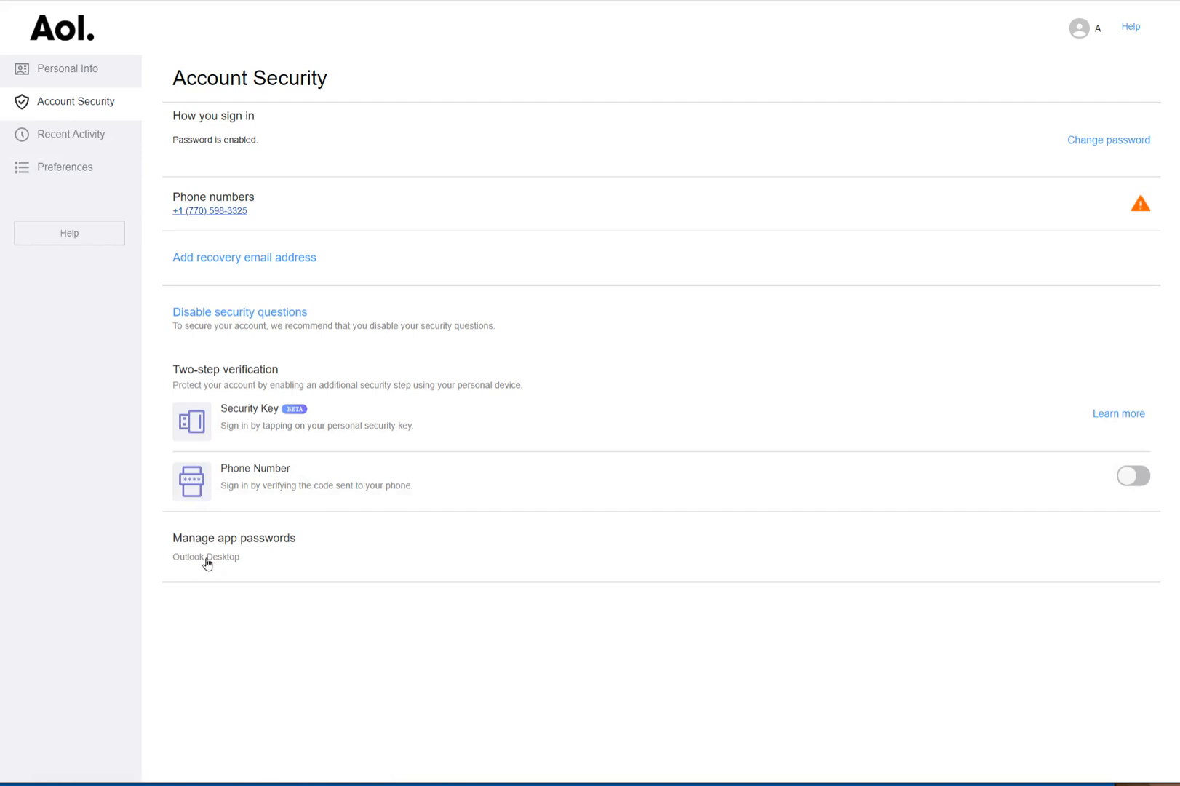
pyautogui.moveTo(225, 555)
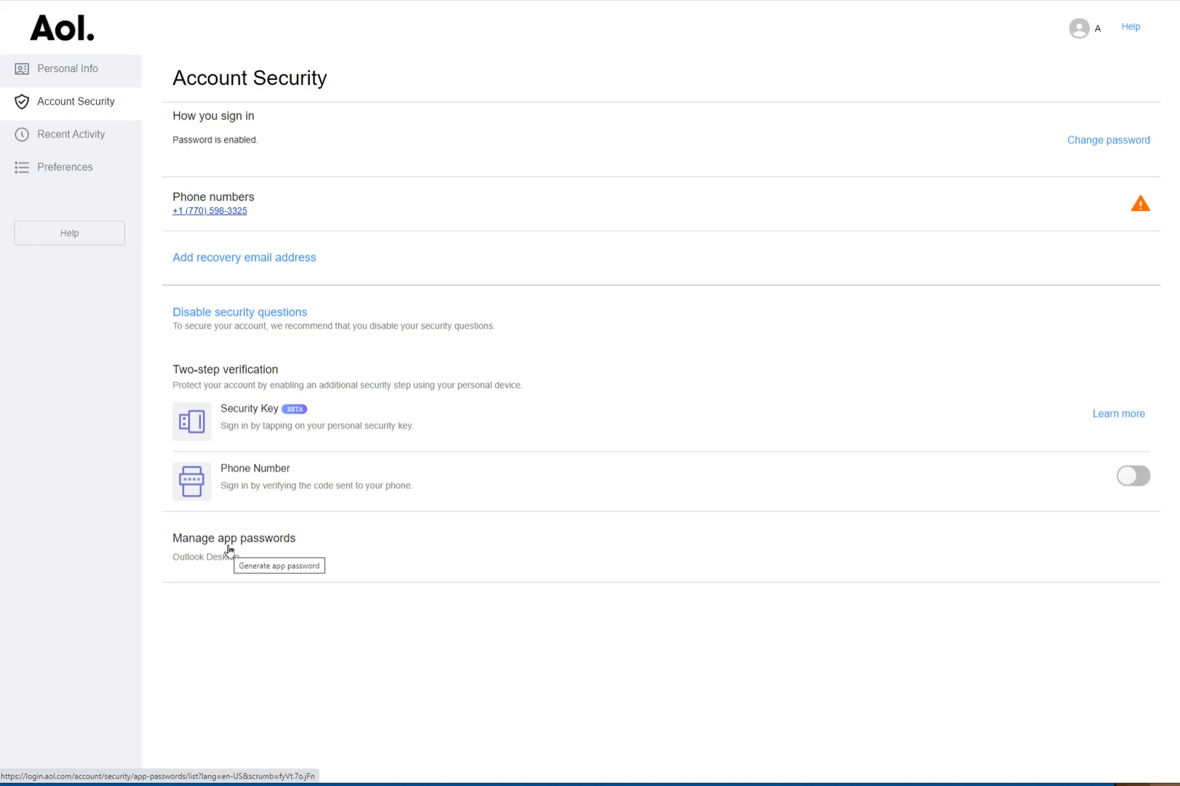
# Step: Open Manage app passwords and select Outlook Desktop as the app
pyautogui.click(279, 565)
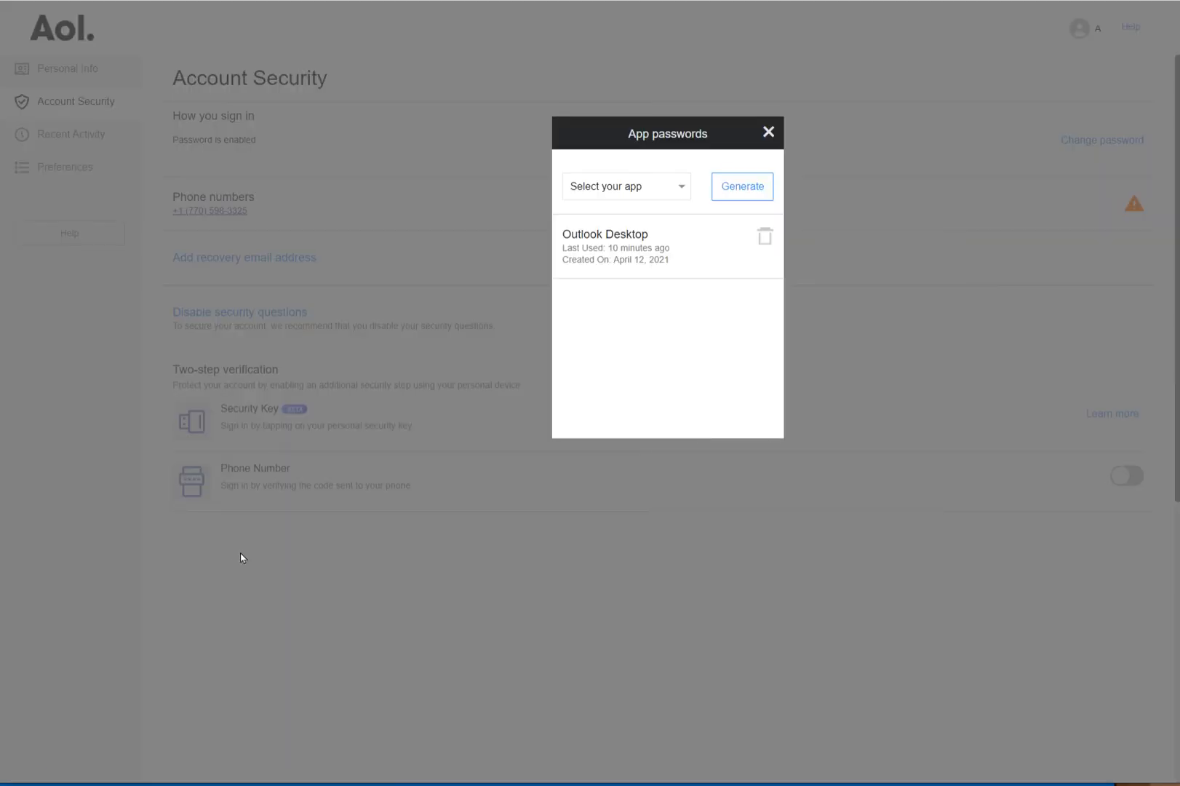
pyautogui.moveTo(598, 350)
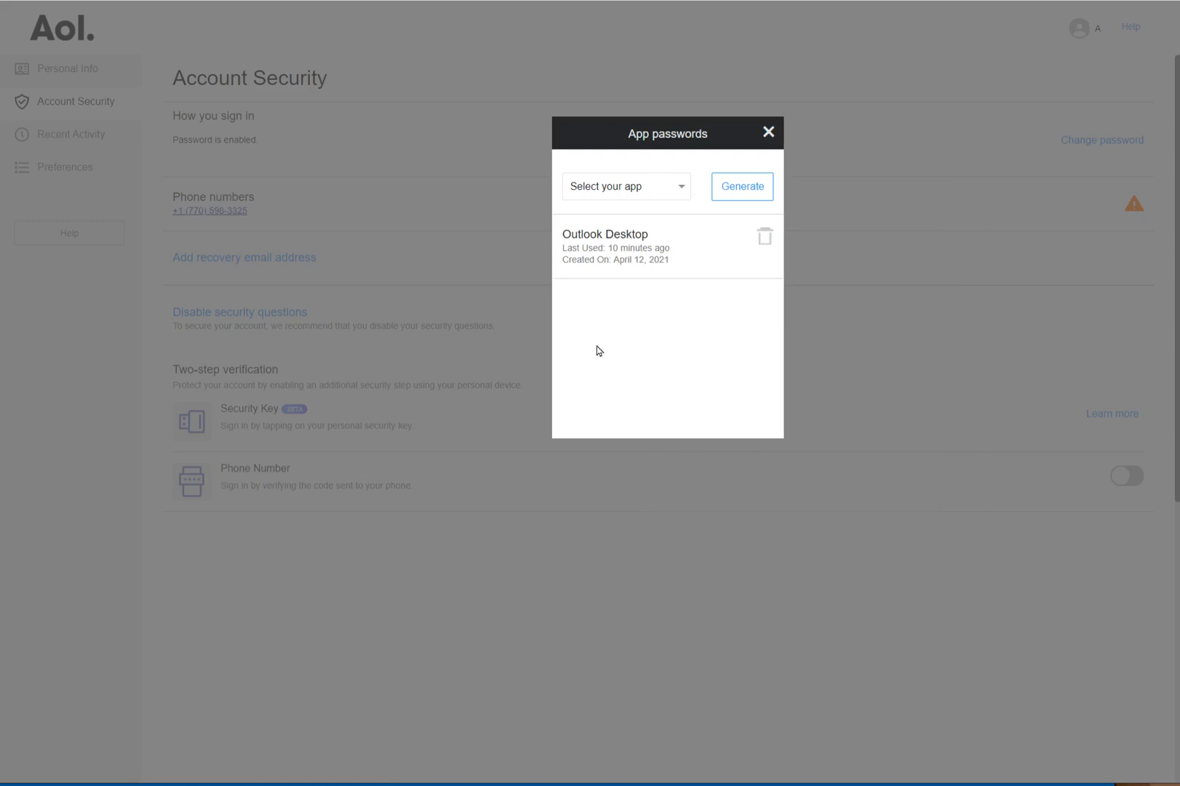
pyautogui.moveTo(638, 196)
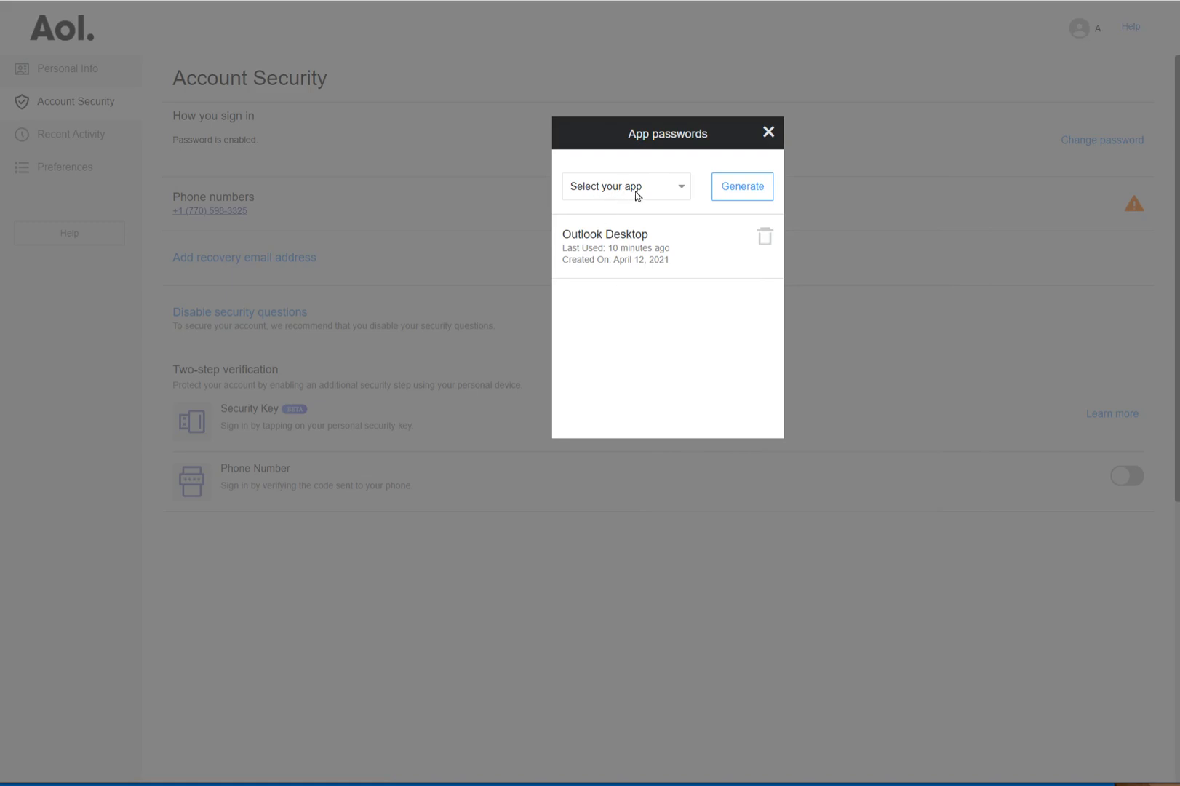
pyautogui.click(626, 186)
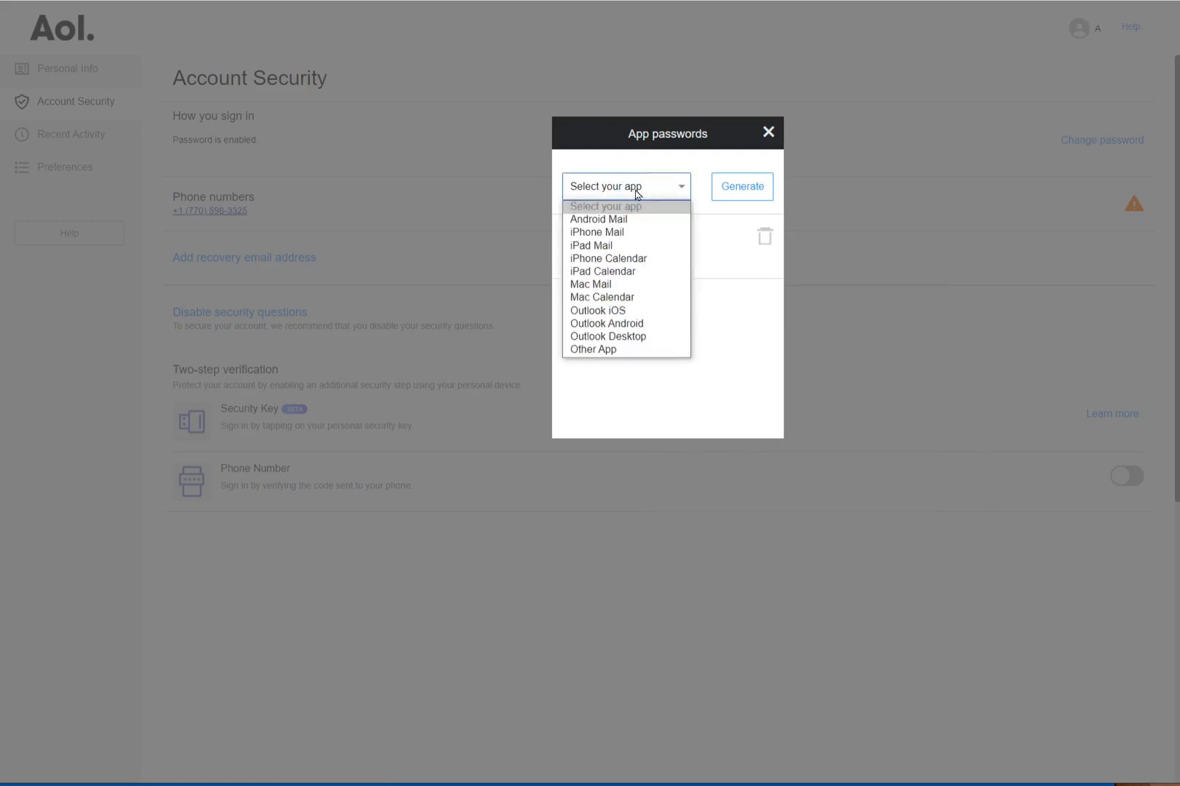
pyautogui.moveTo(607, 336)
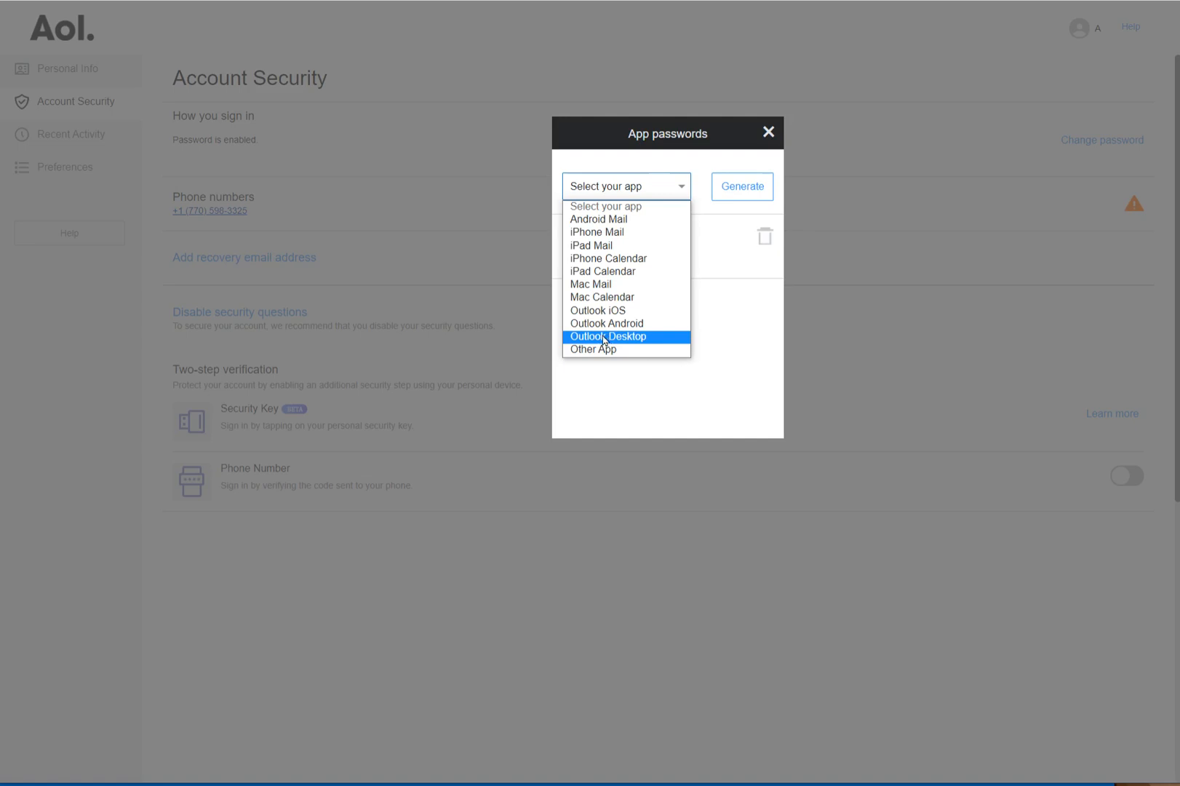
pyautogui.moveTo(602, 298)
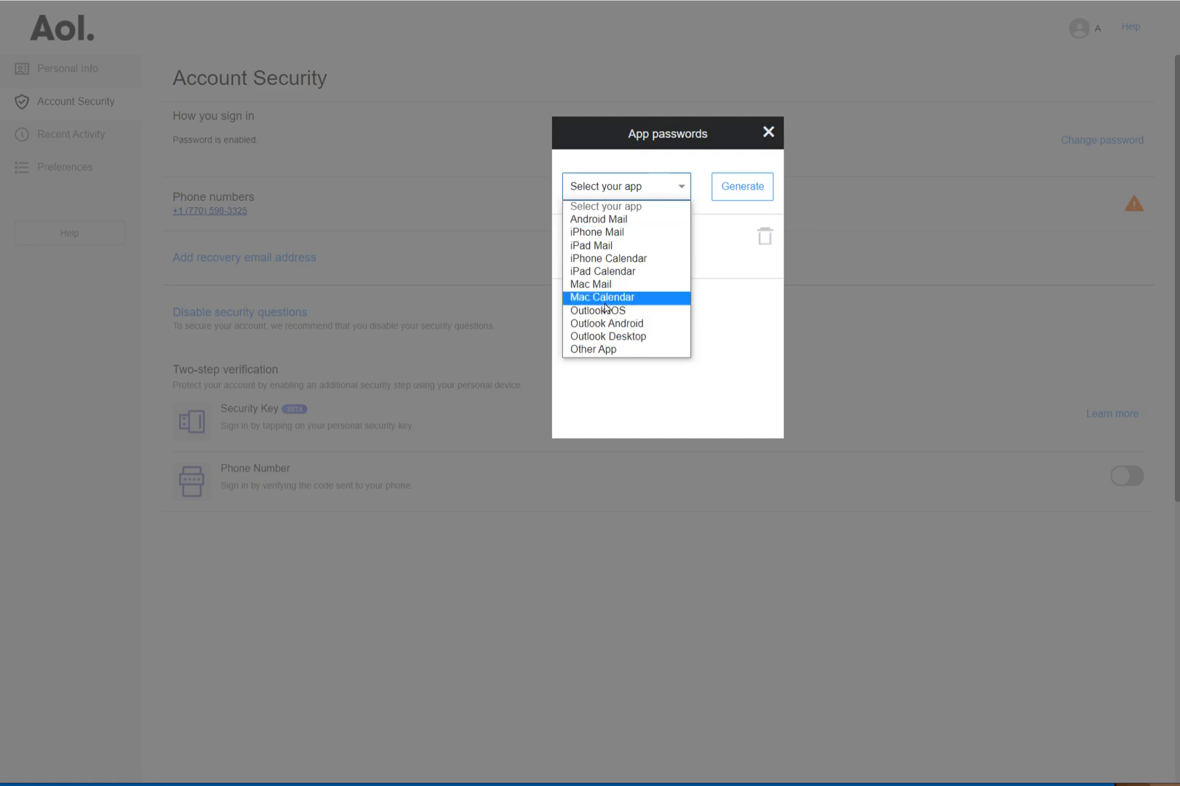
pyautogui.moveTo(627, 349)
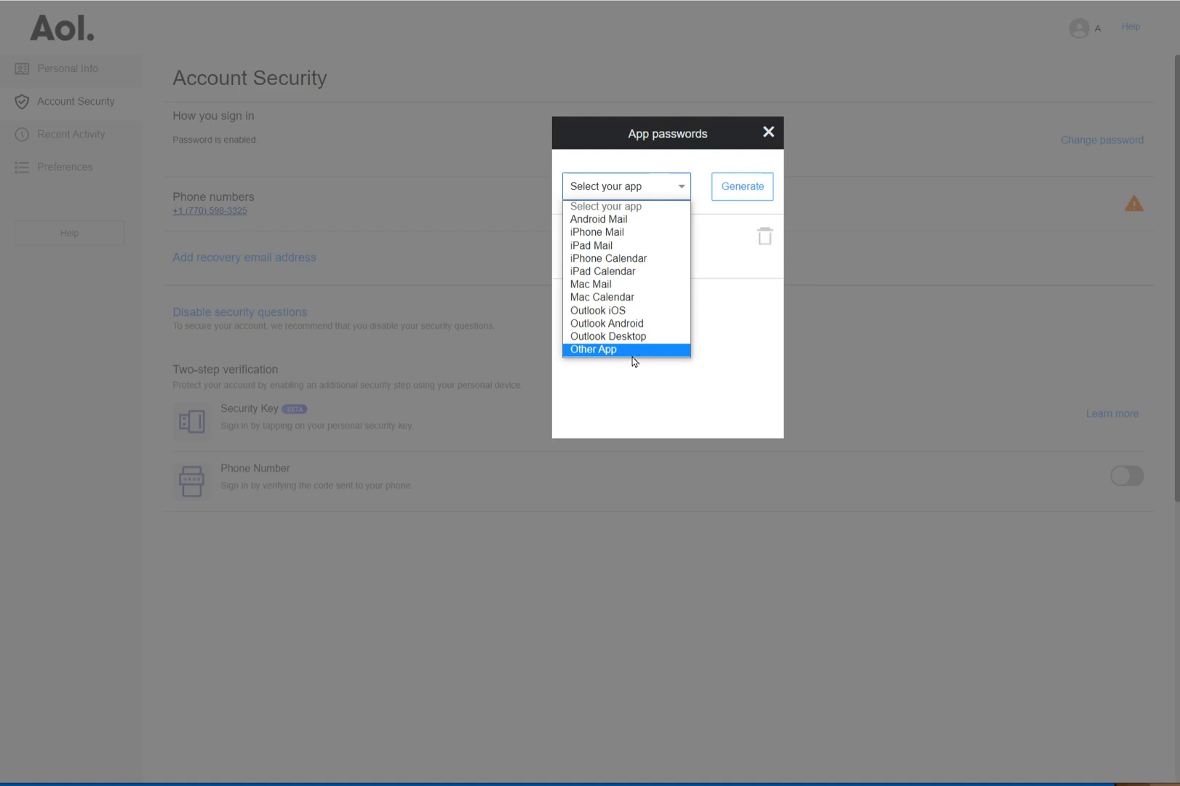
pyautogui.moveTo(625, 219)
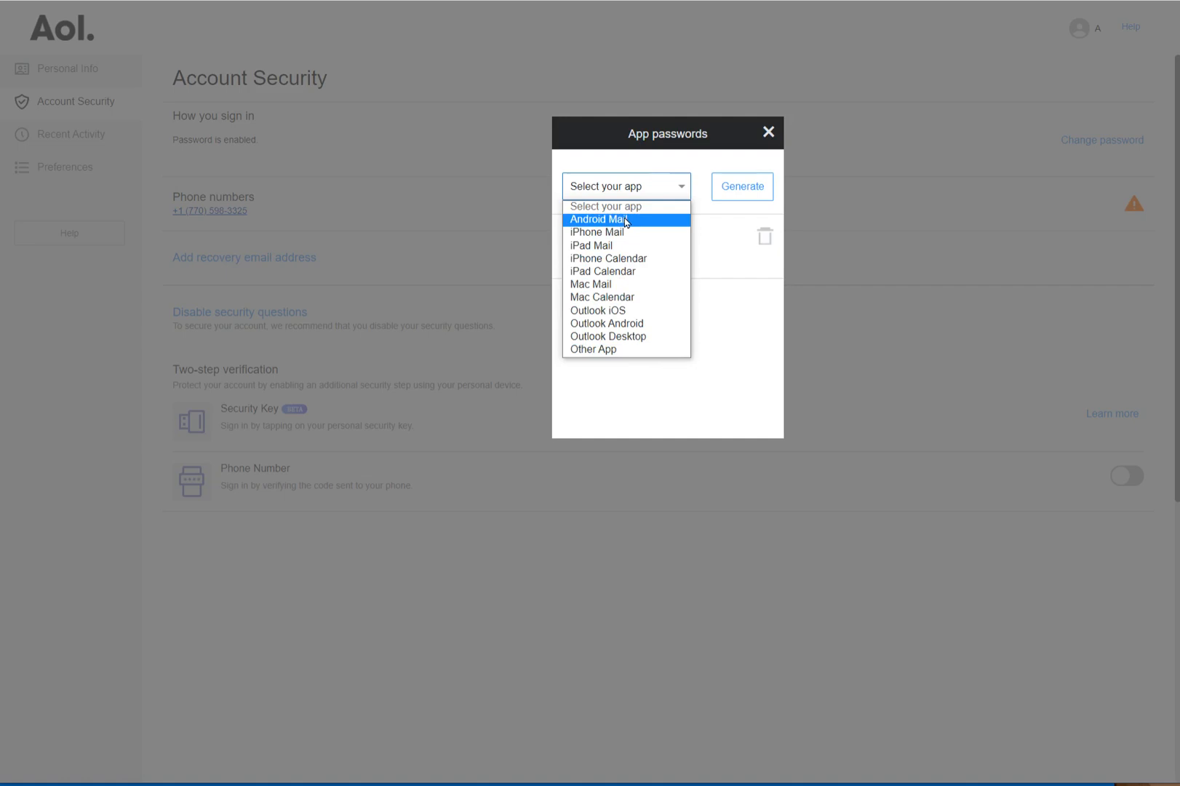
pyautogui.moveTo(618, 337)
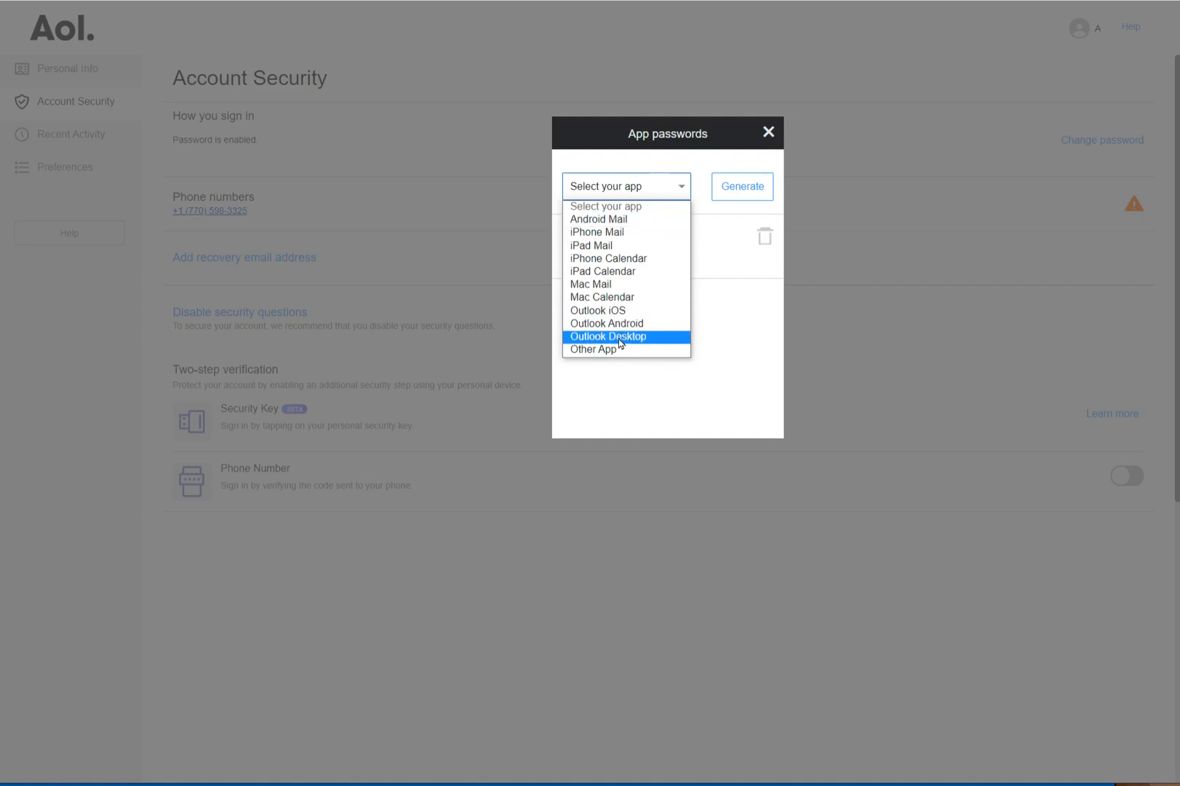
pyautogui.moveTo(612, 344)
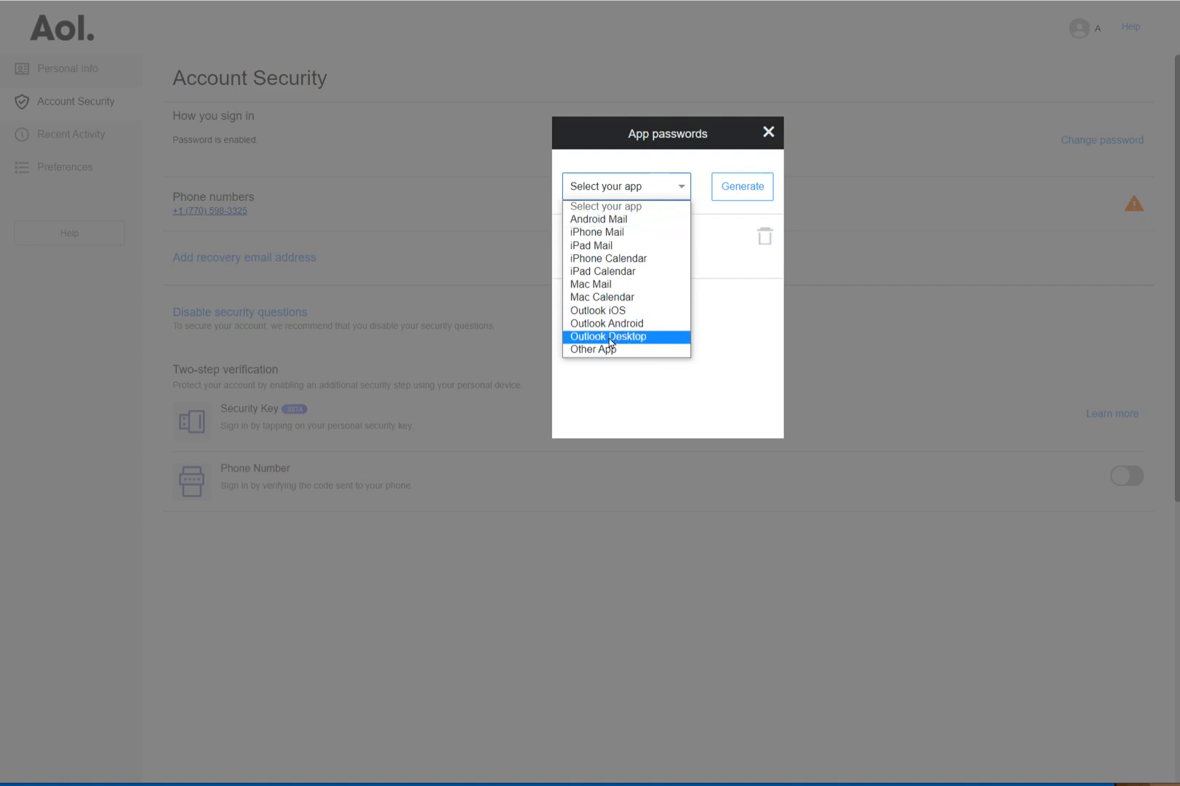
pyautogui.click(607, 336)
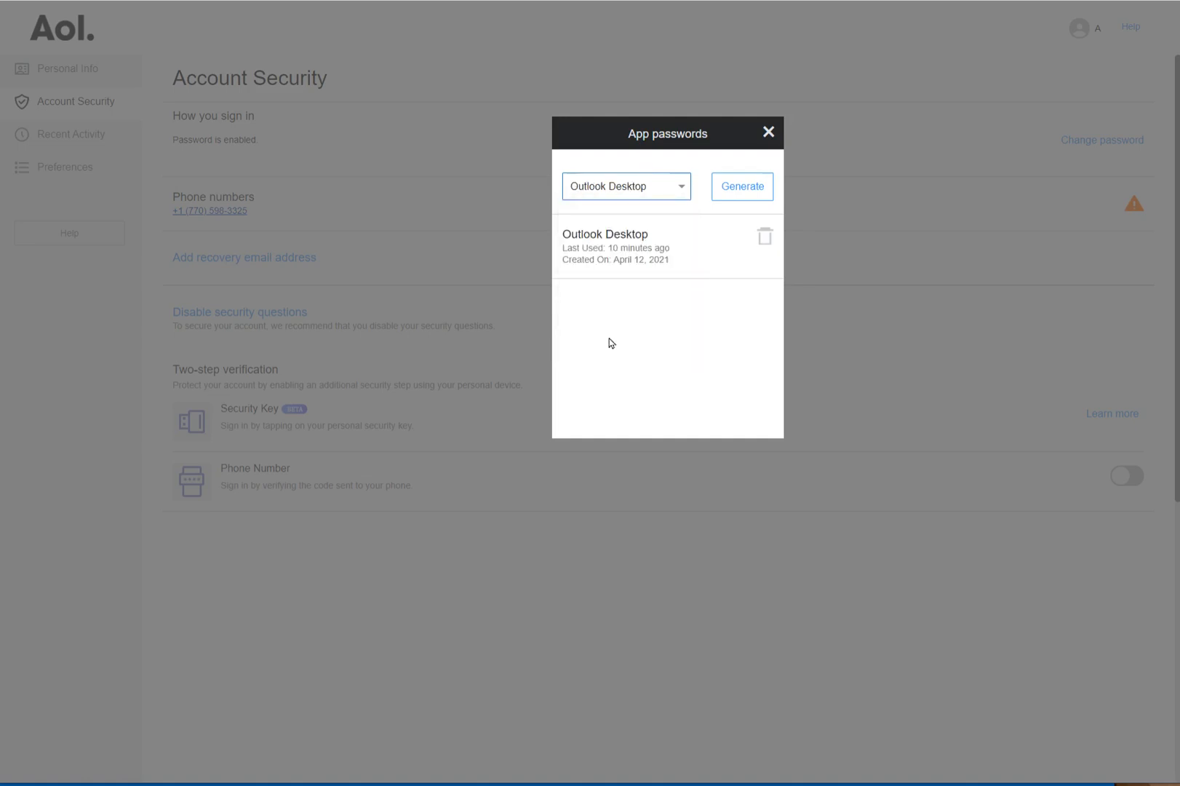
pyautogui.moveTo(742, 187)
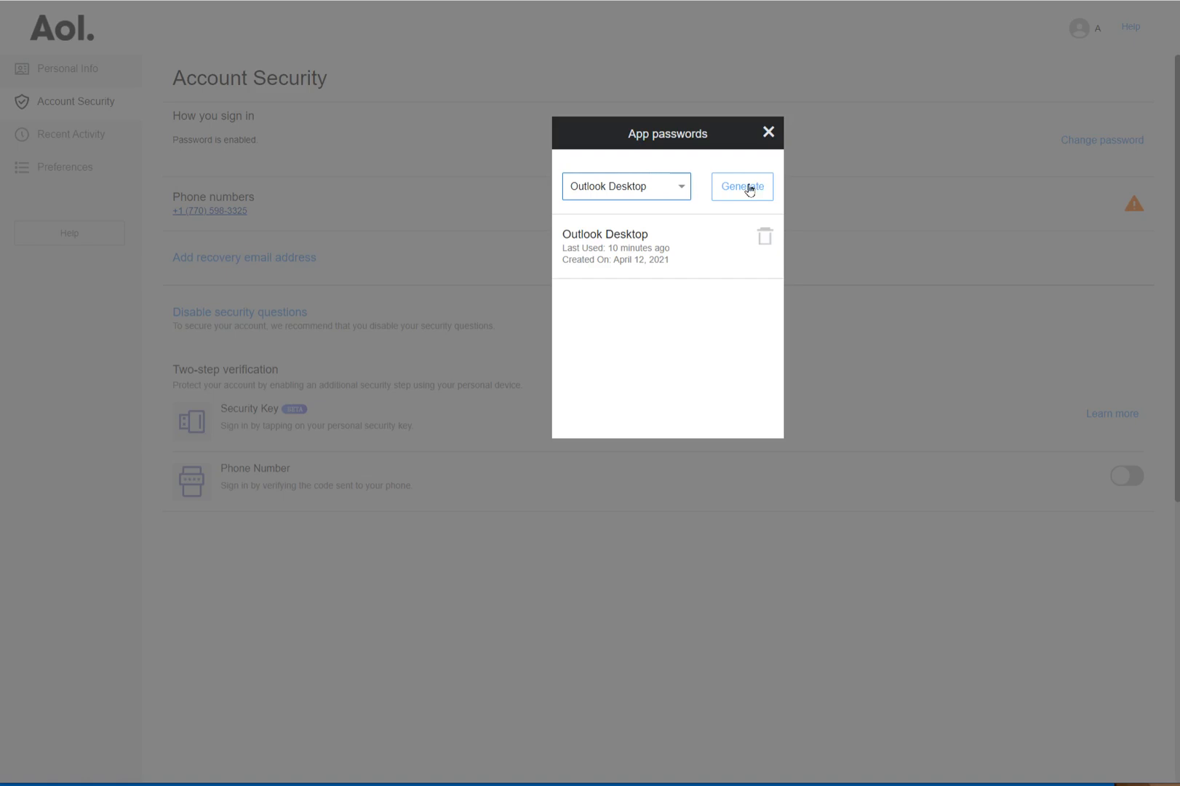
# Step: Generate a new Outlook Desktop app password
pyautogui.click(742, 186)
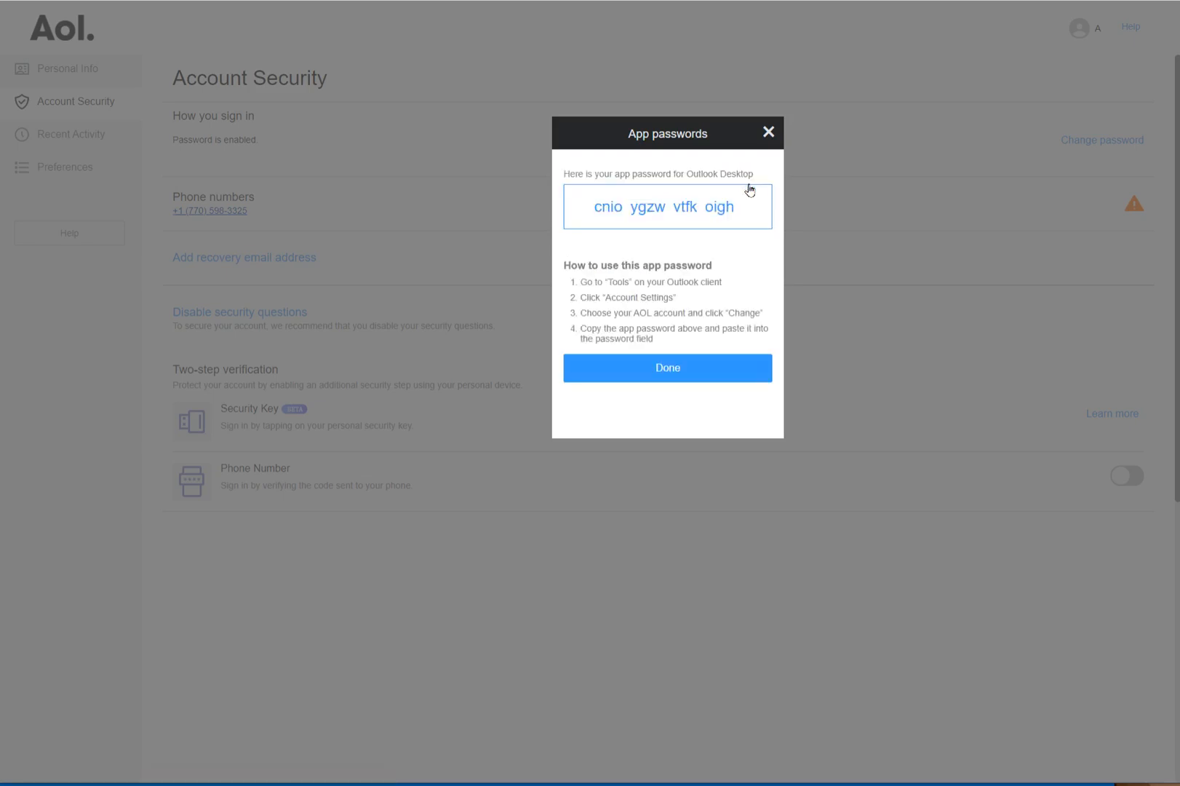
pyautogui.moveTo(594, 209)
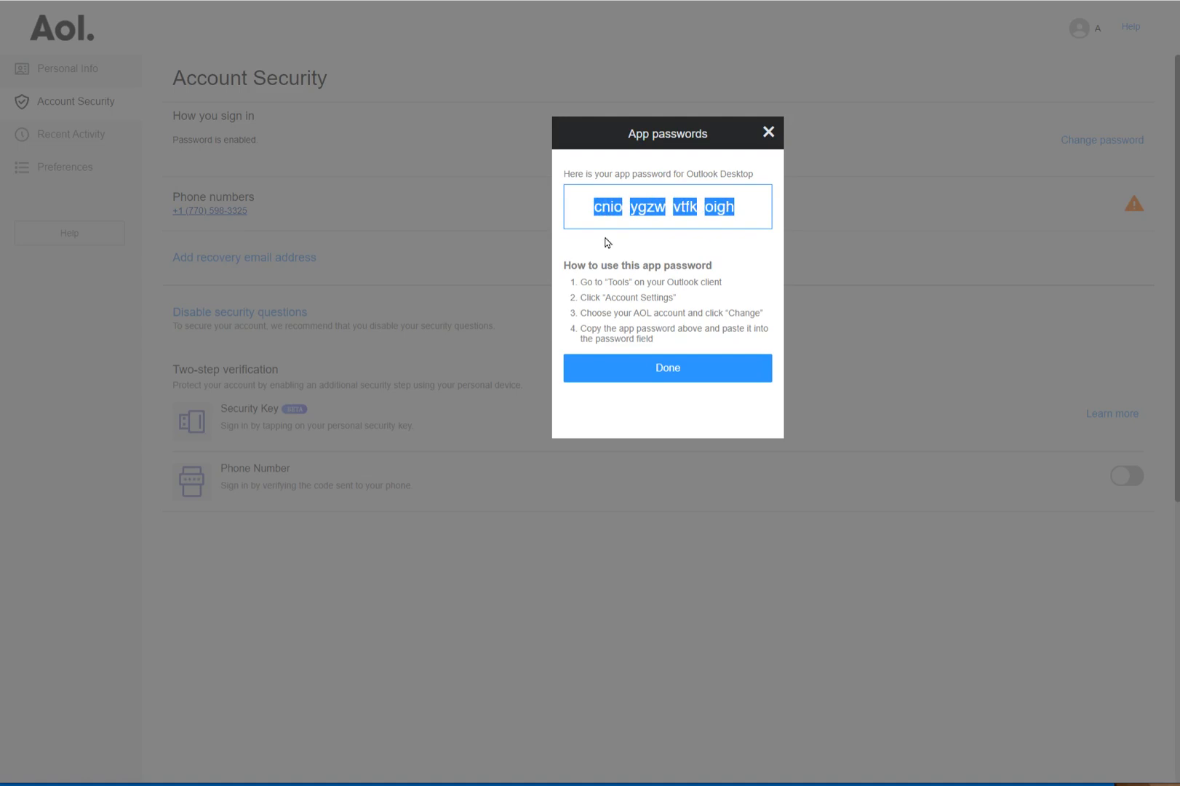
pyautogui.moveTo(620, 240)
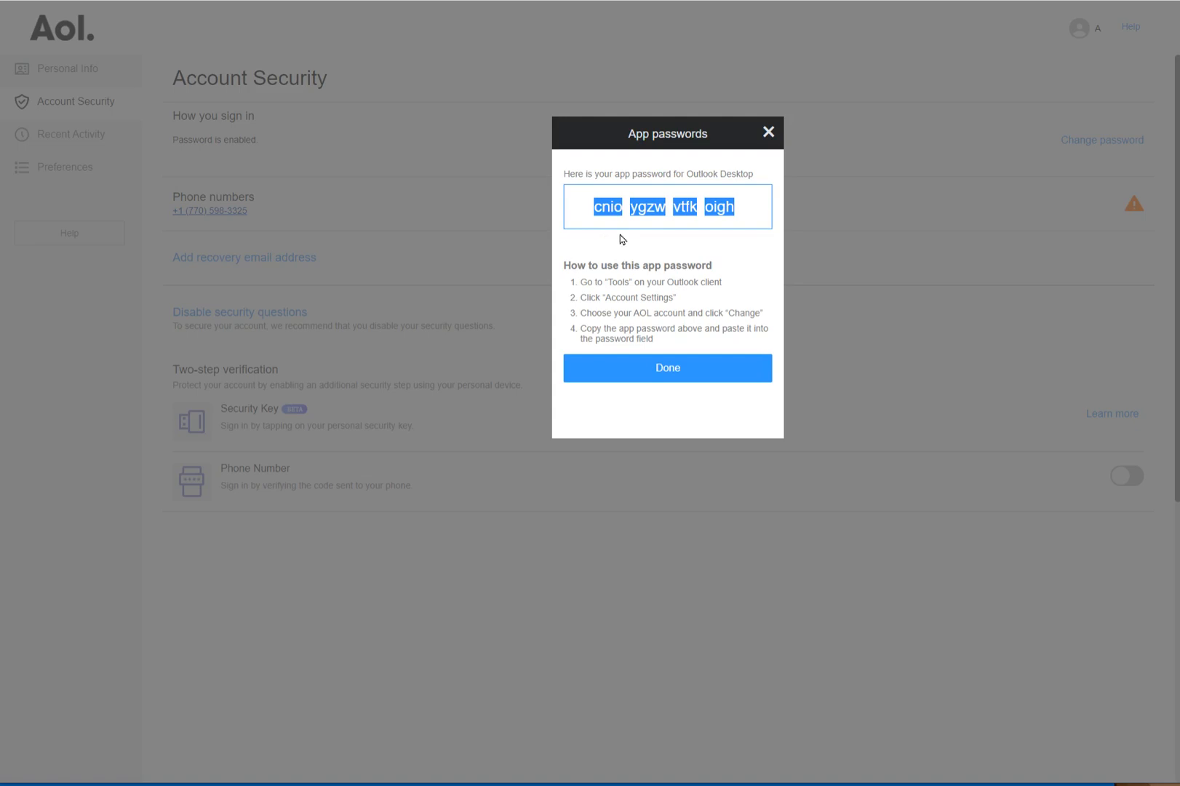
pyautogui.moveTo(180, 496)
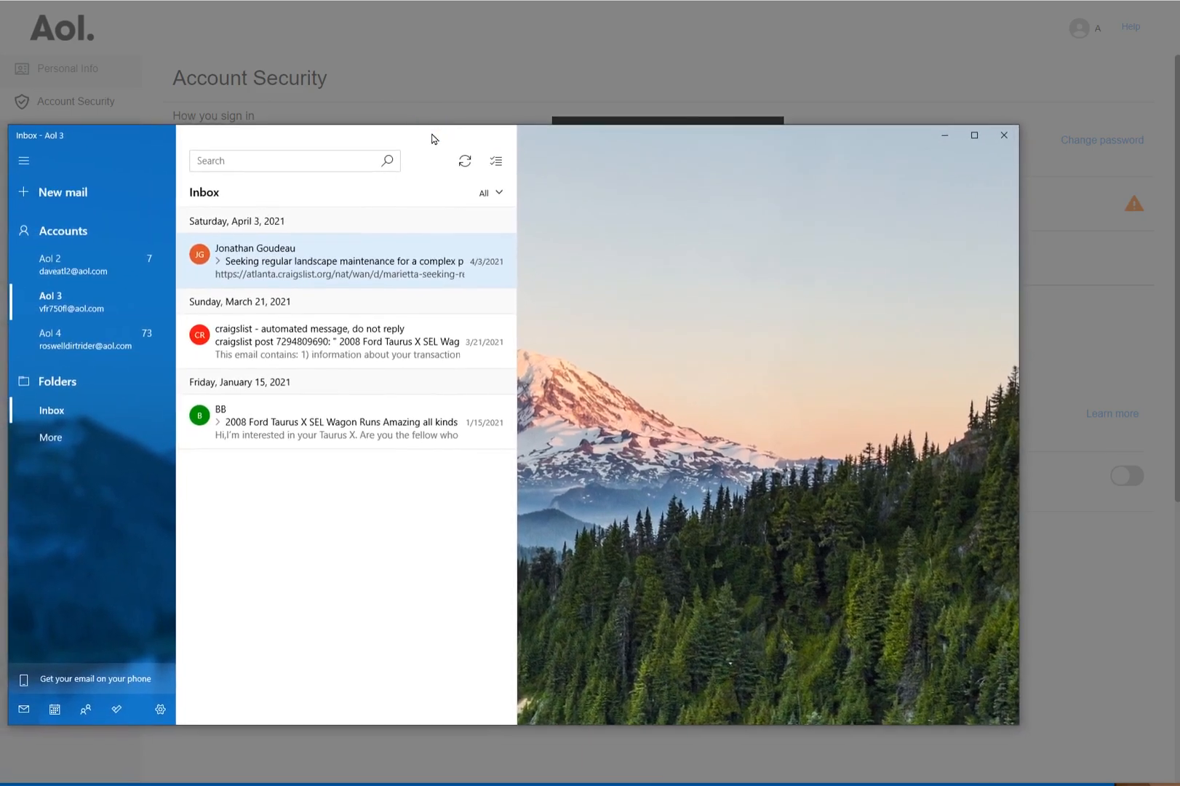
pyautogui.moveTo(92, 358)
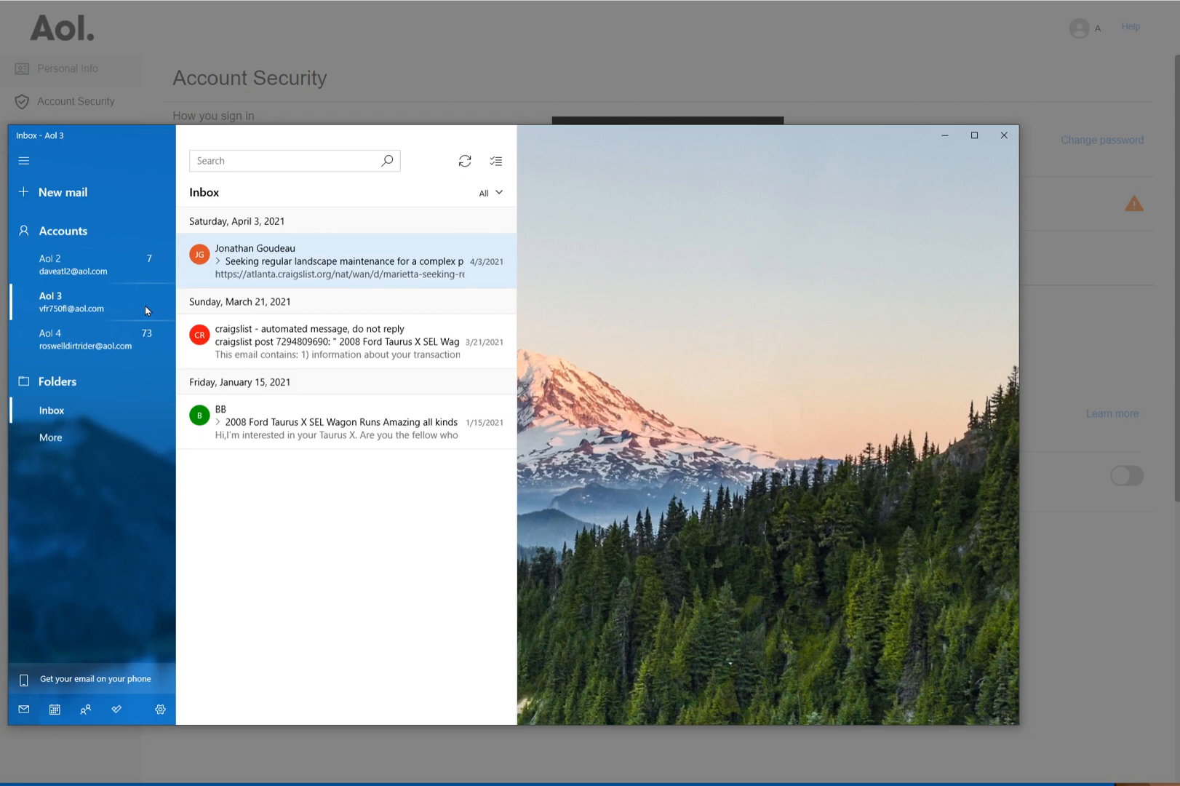
pyautogui.moveTo(113, 306)
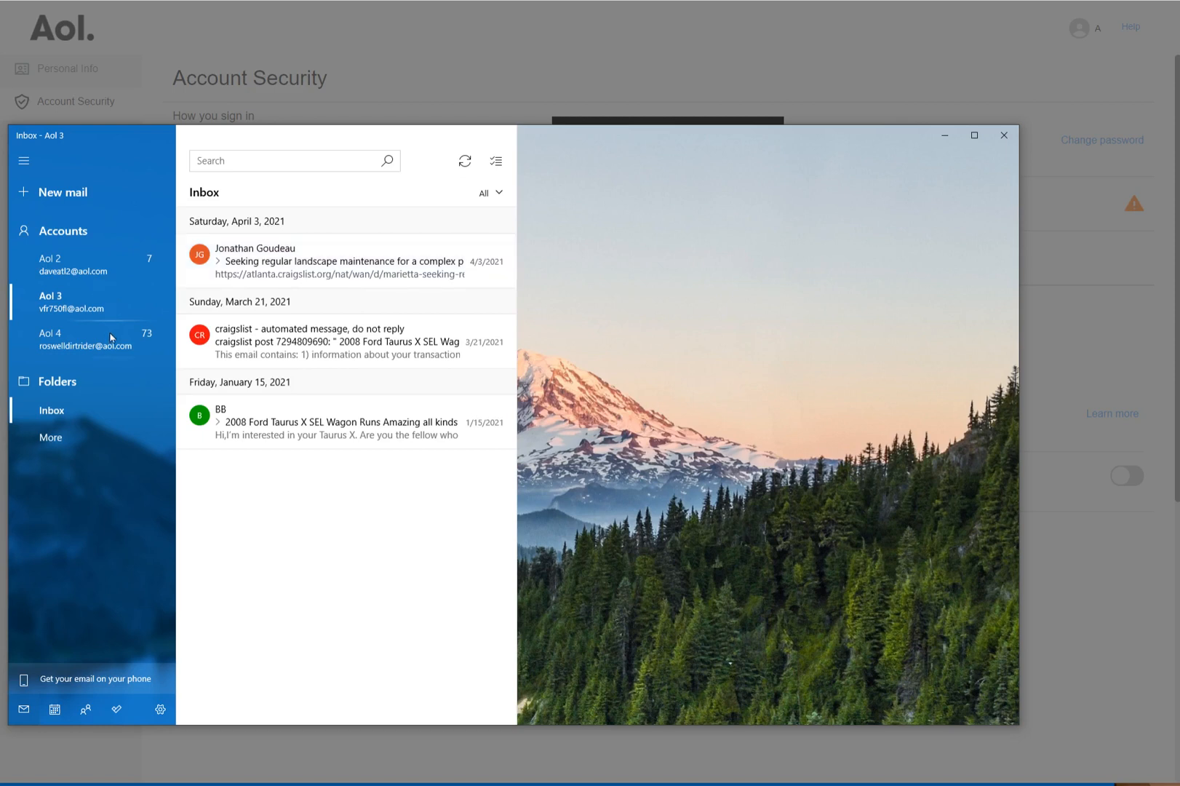
# Step: Open the Windows Mail Settings pane with the gear icon
pyautogui.click(159, 709)
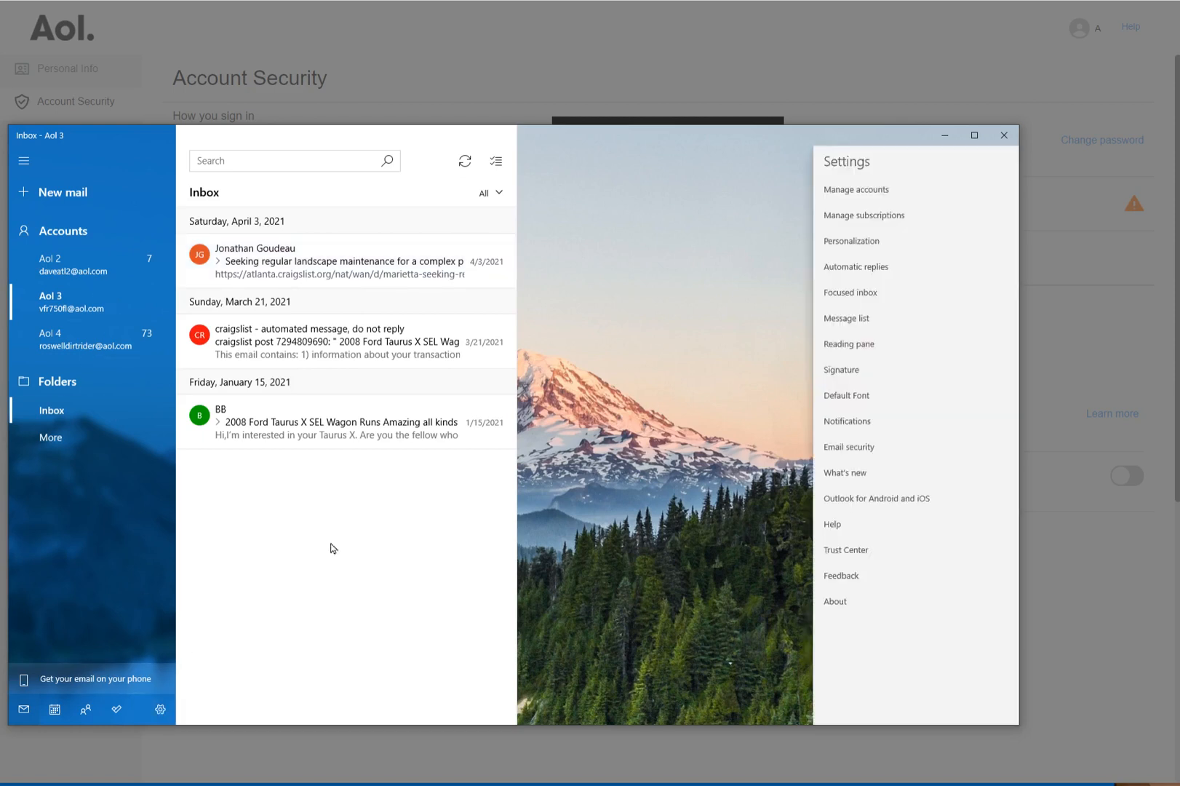
pyautogui.moveTo(546, 344)
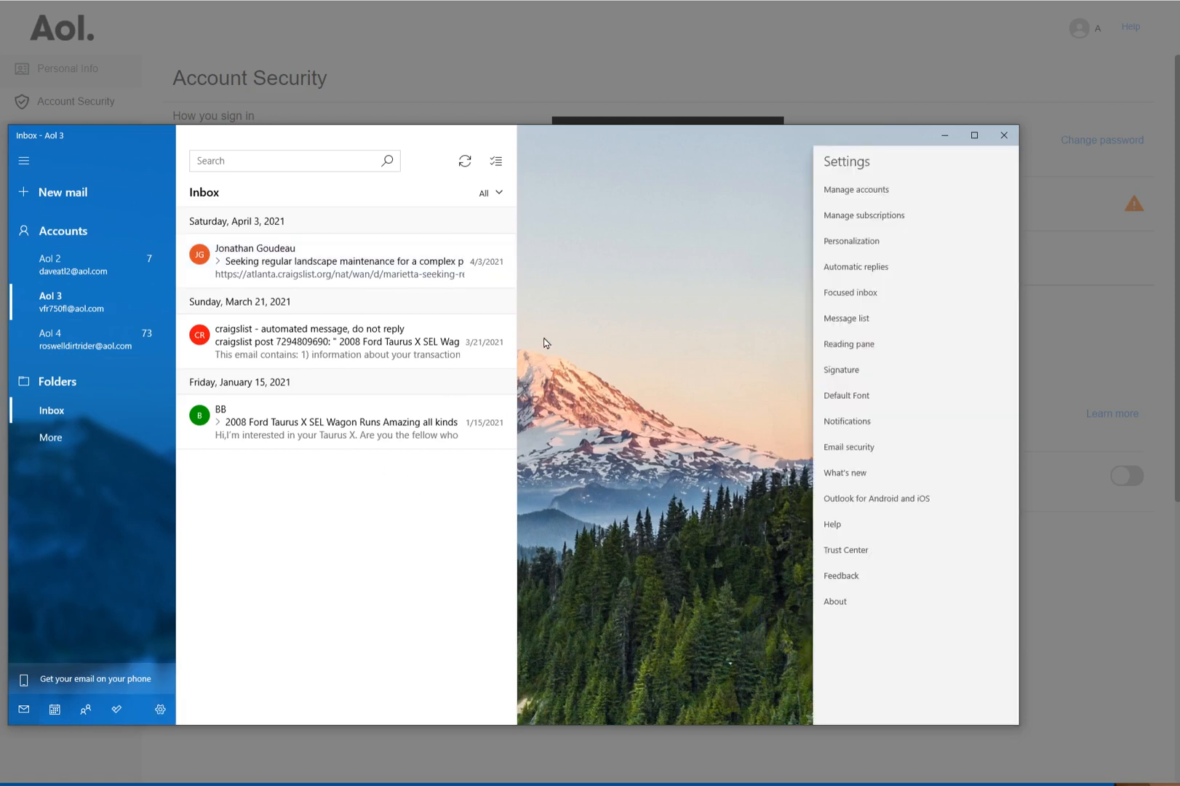
# Step: Open the Aol 4 account settings via Manage accounts
pyautogui.click(856, 189)
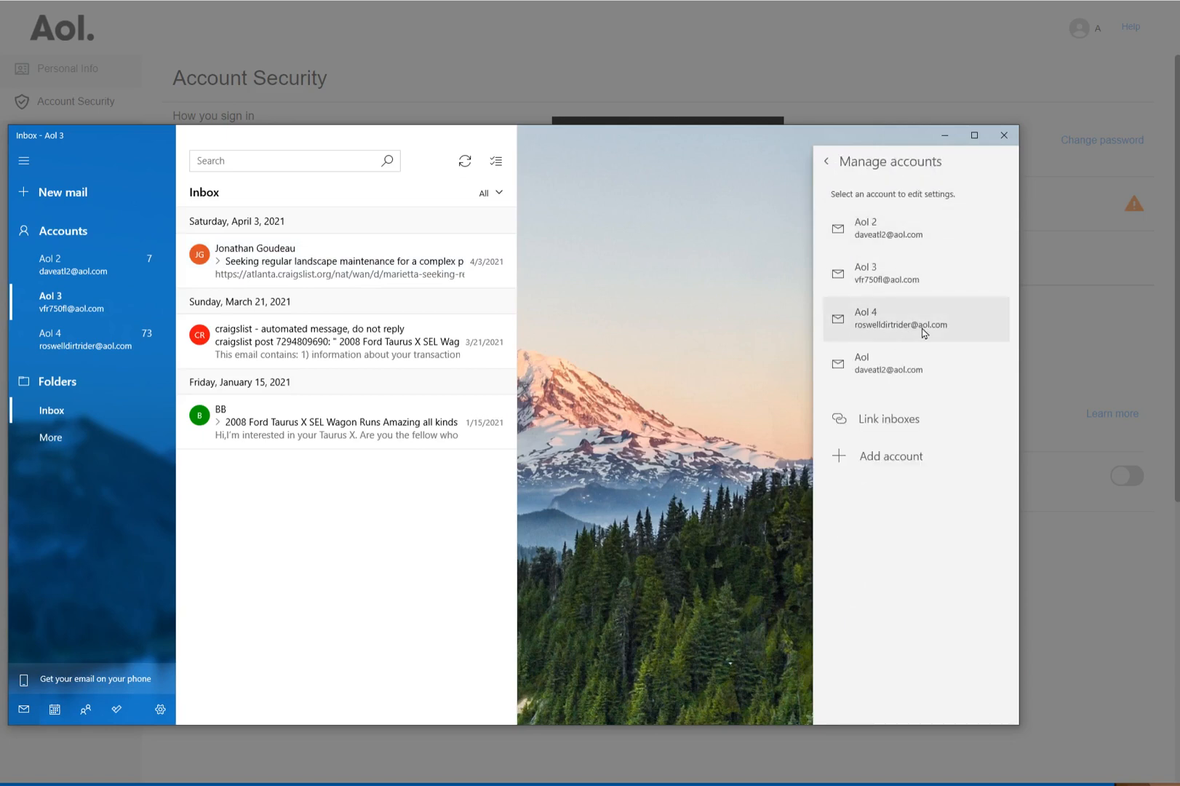
pyautogui.click(914, 319)
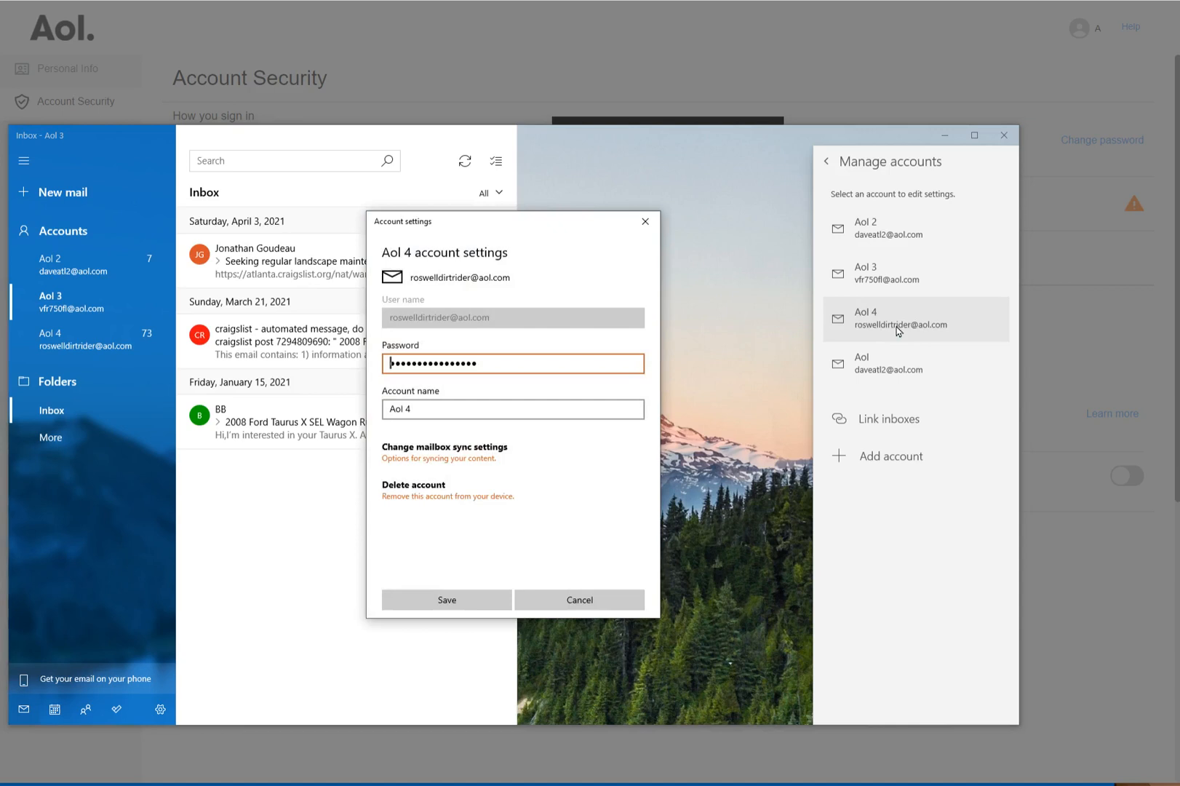
pyautogui.moveTo(379, 375)
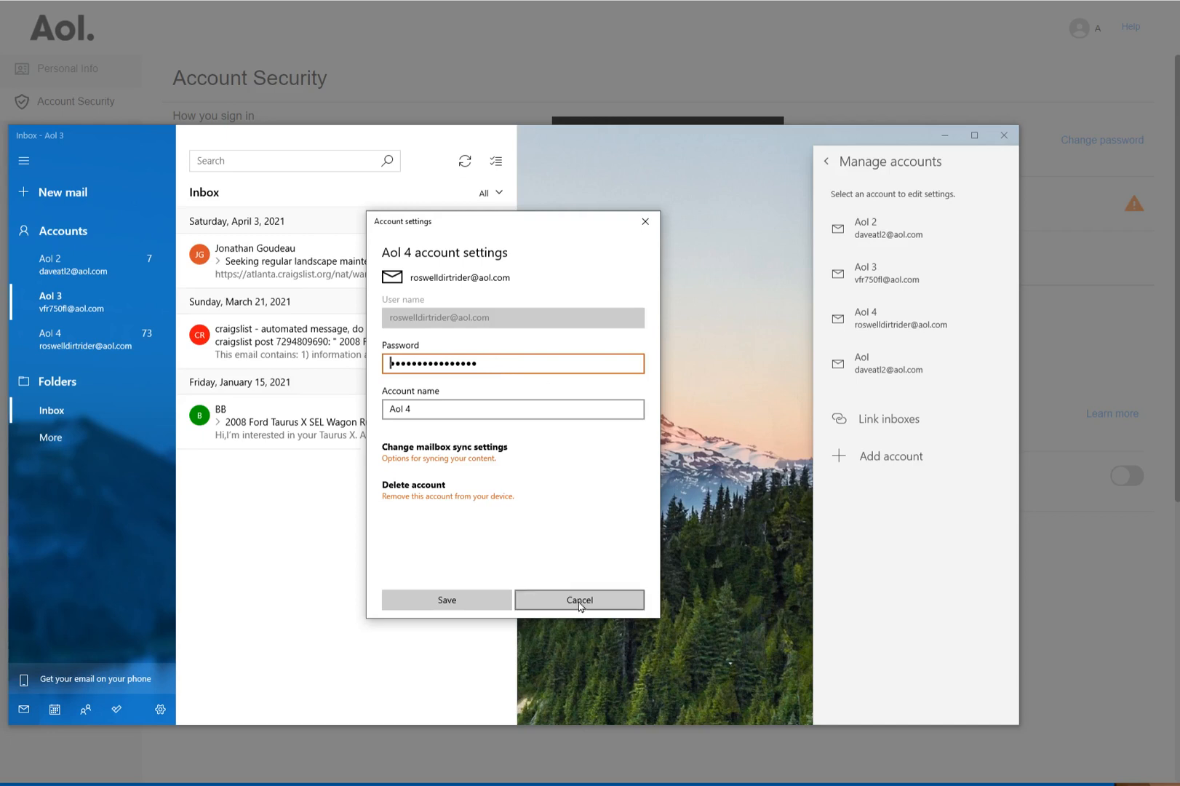
# Step: Cancel the Aol 4 account settings dialog, returning to the accounts list
pyautogui.click(578, 599)
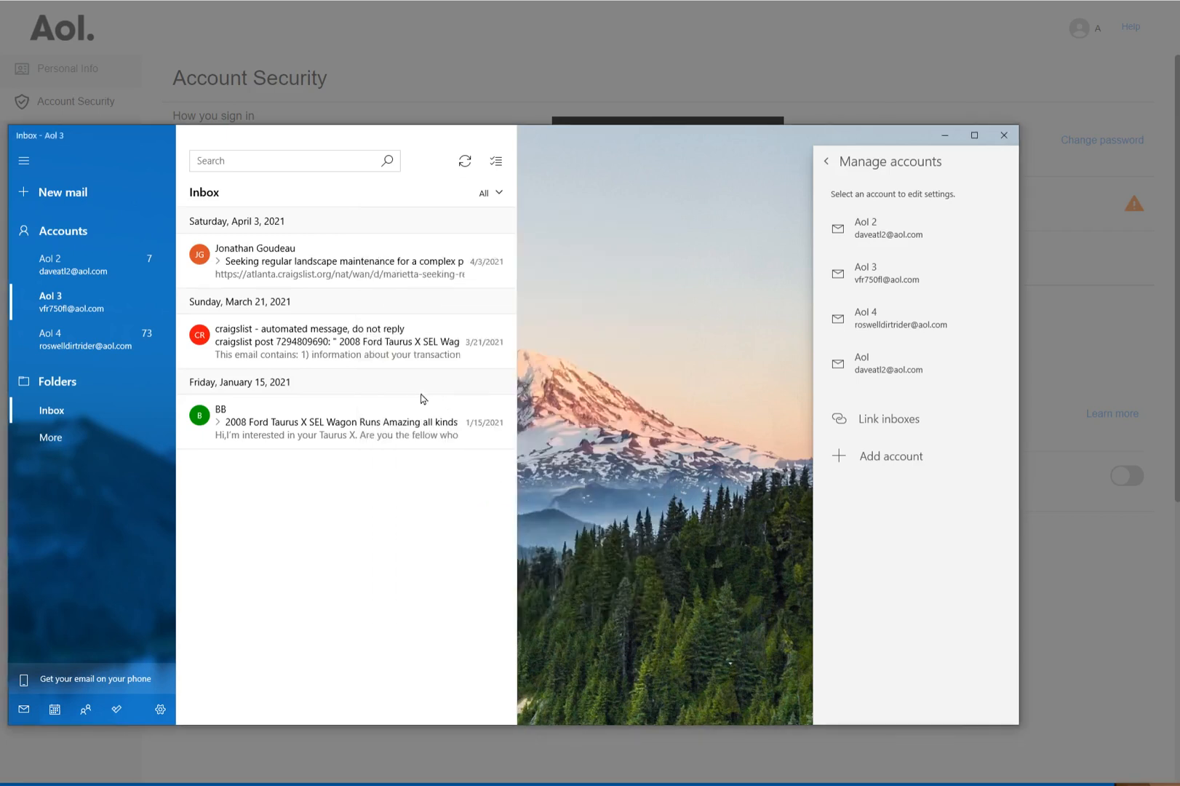
pyautogui.moveTo(693, 64)
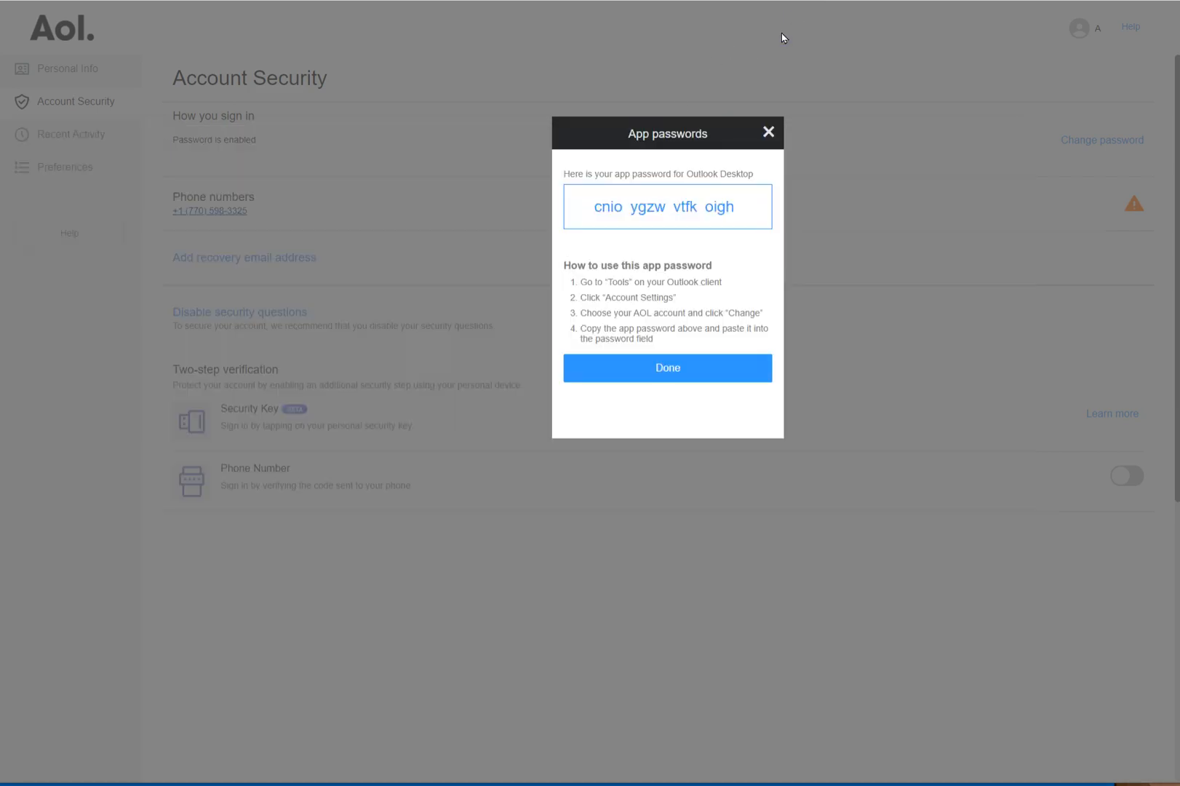
pyautogui.moveTo(694, 226)
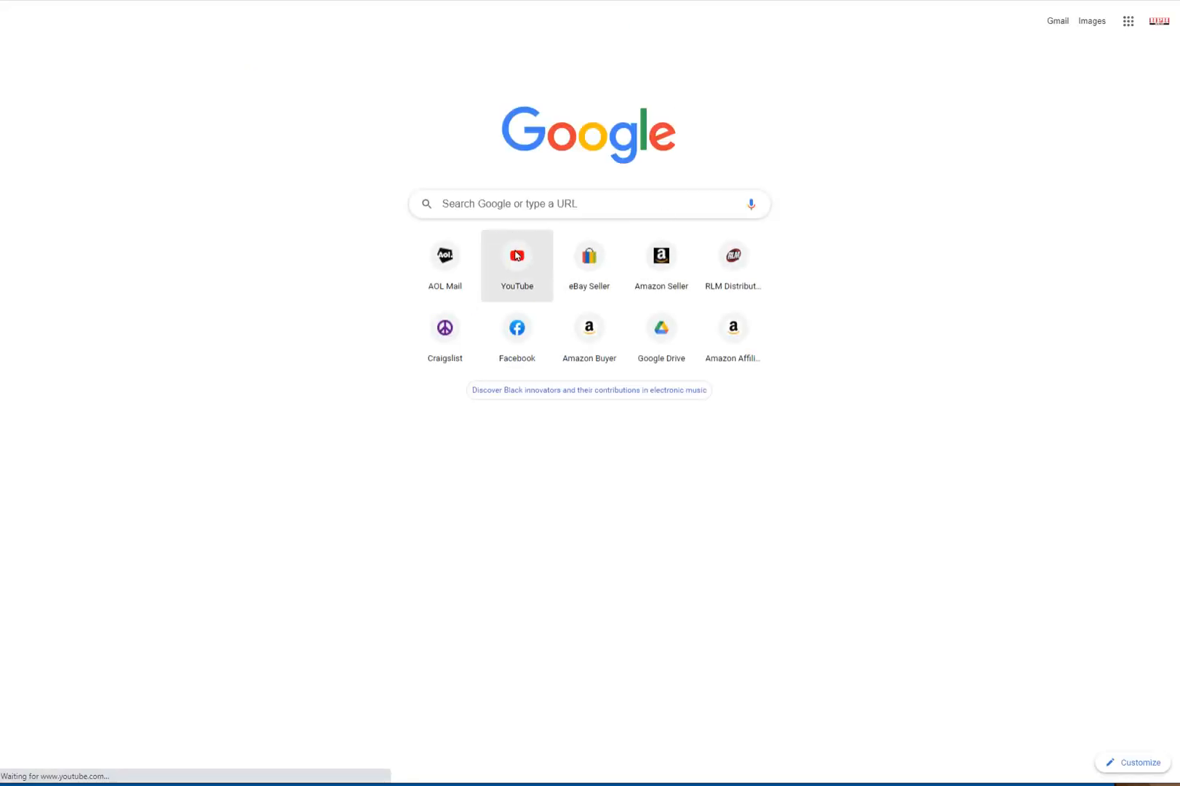
# Step: Open YouTube, go to the Horsepower House channel home, and browse it
pyautogui.click(517, 255)
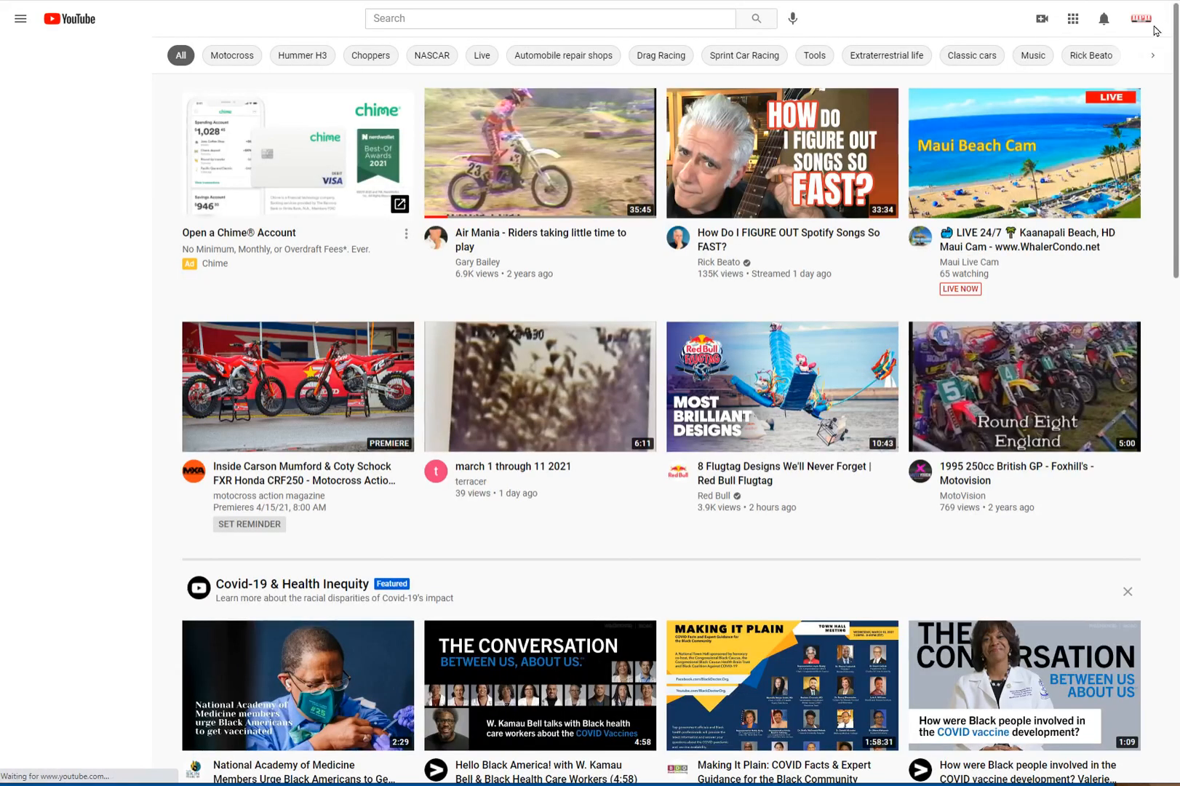
pyautogui.click(19, 18)
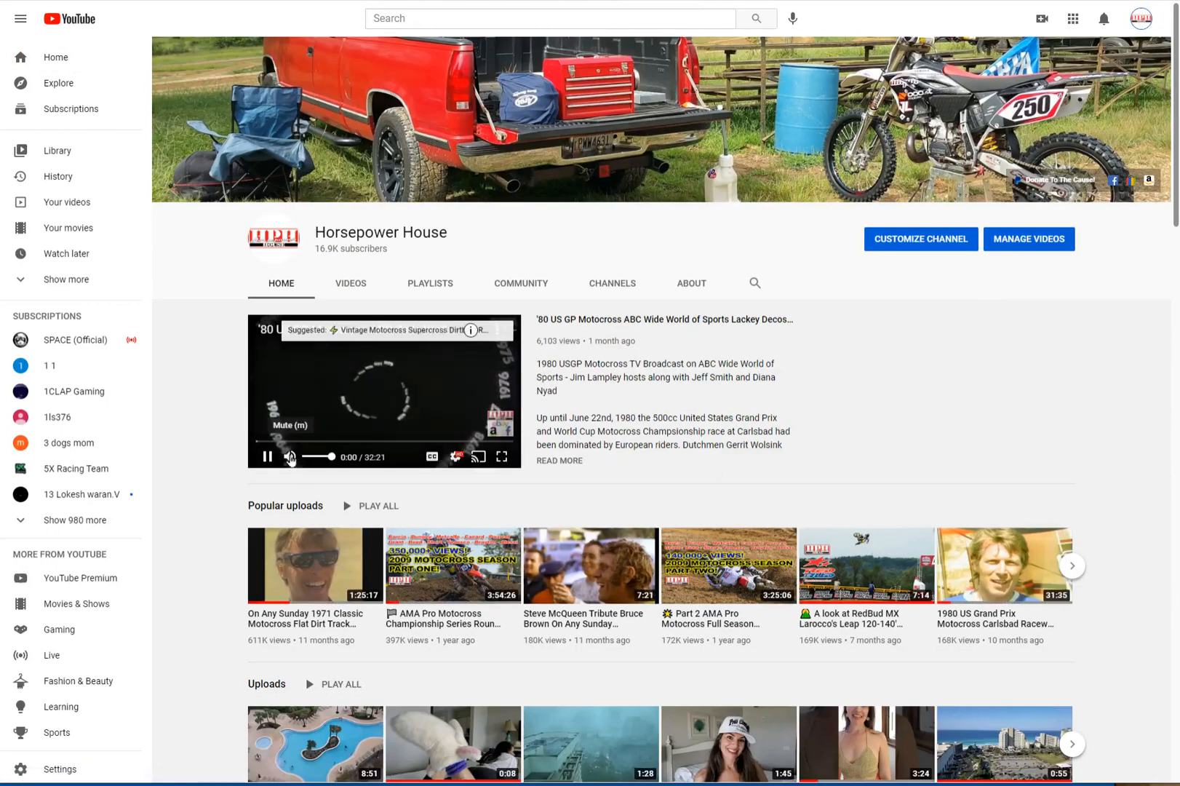
pyautogui.scroll(-3)
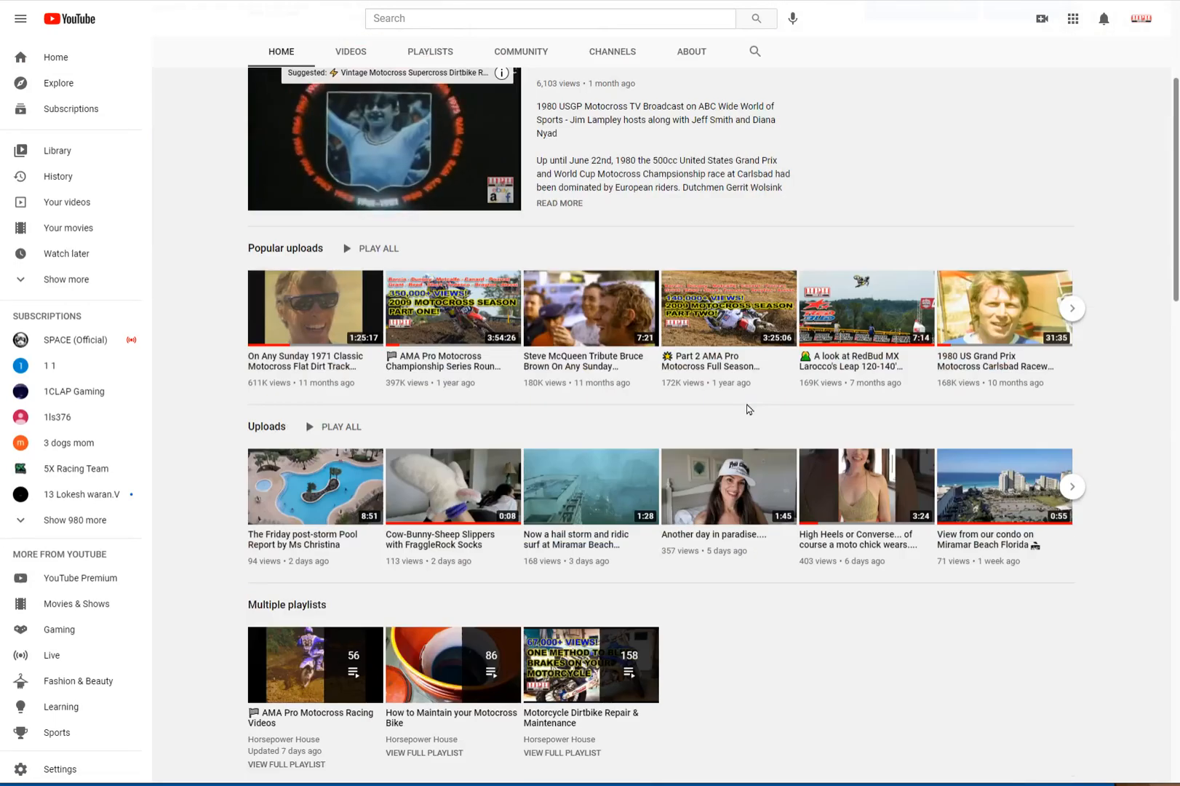
pyautogui.moveTo(723, 485)
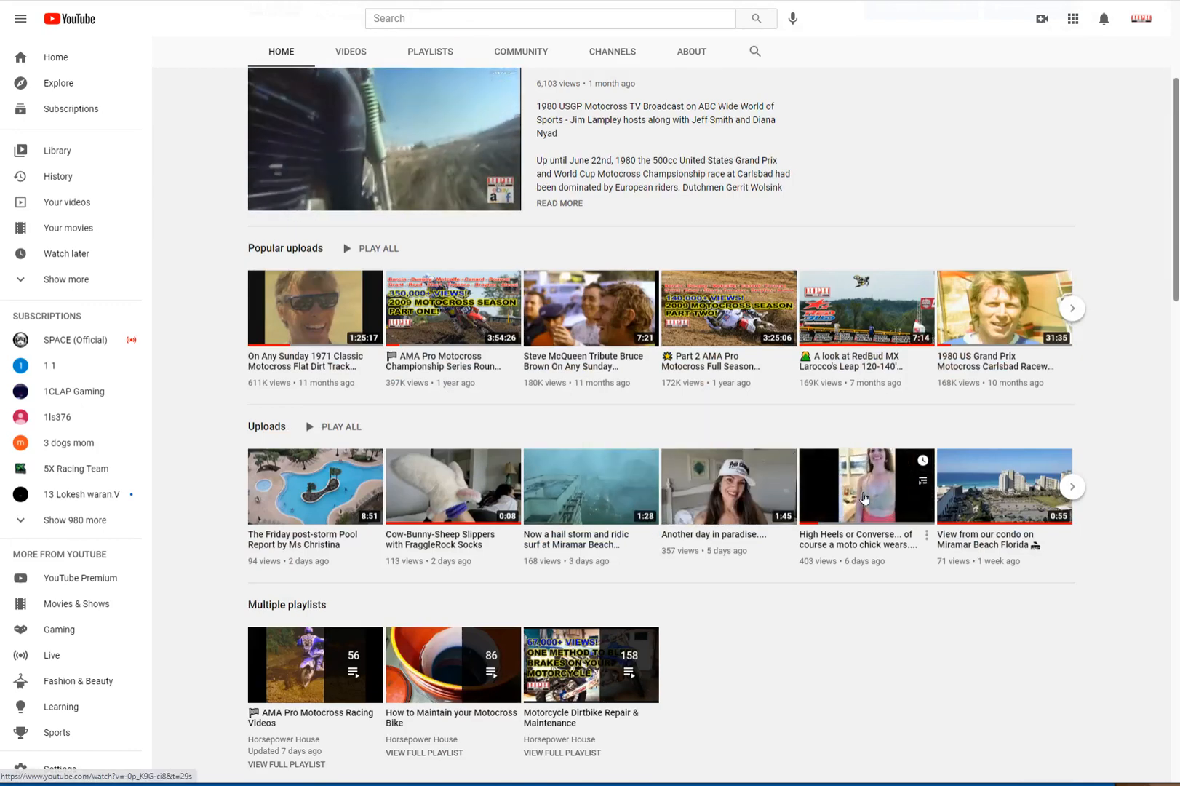
pyautogui.scroll(3)
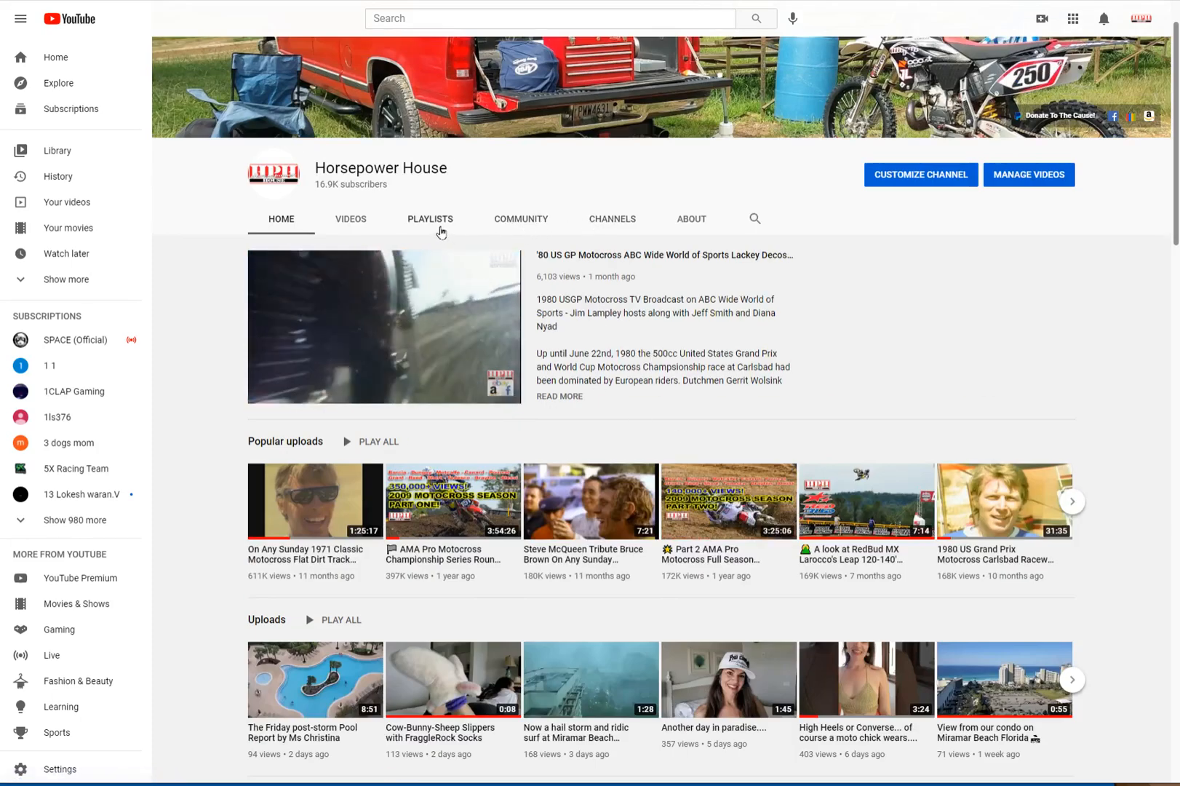
# Step: Browse the Horsepower House channel's Playlists tab
pyautogui.click(431, 219)
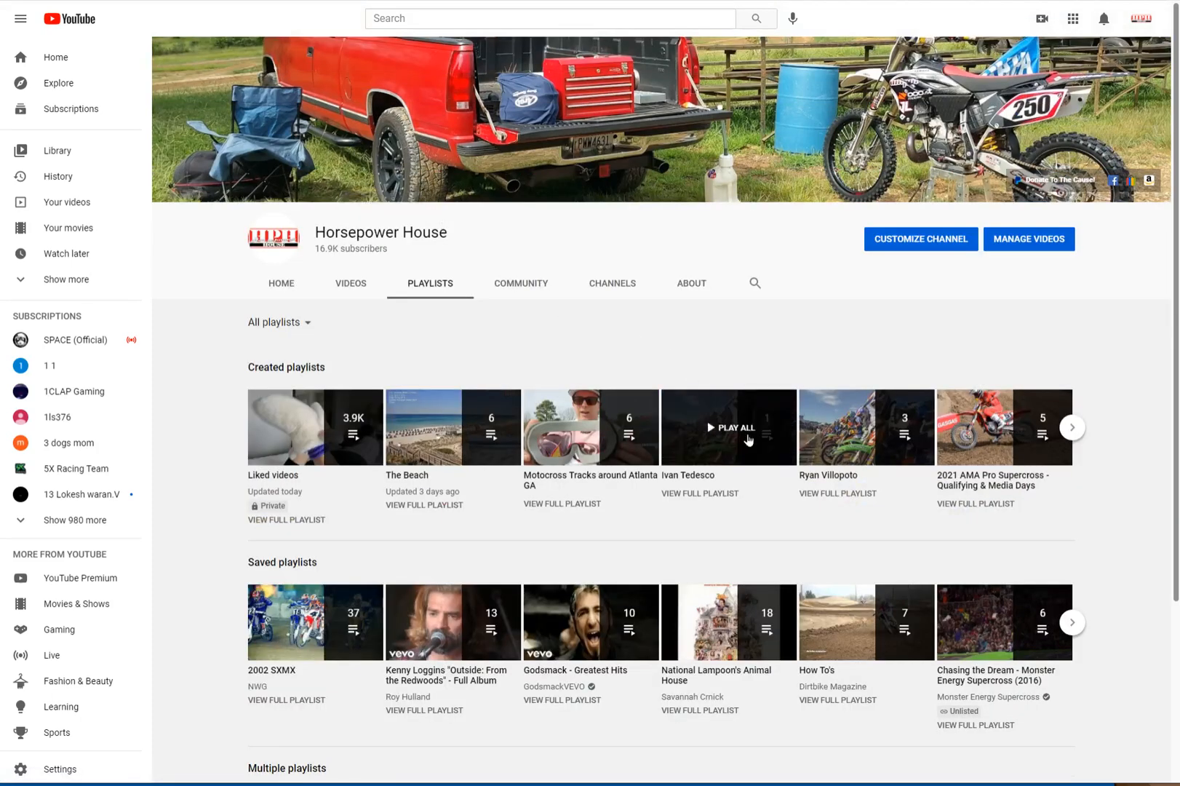
pyautogui.moveTo(864, 572)
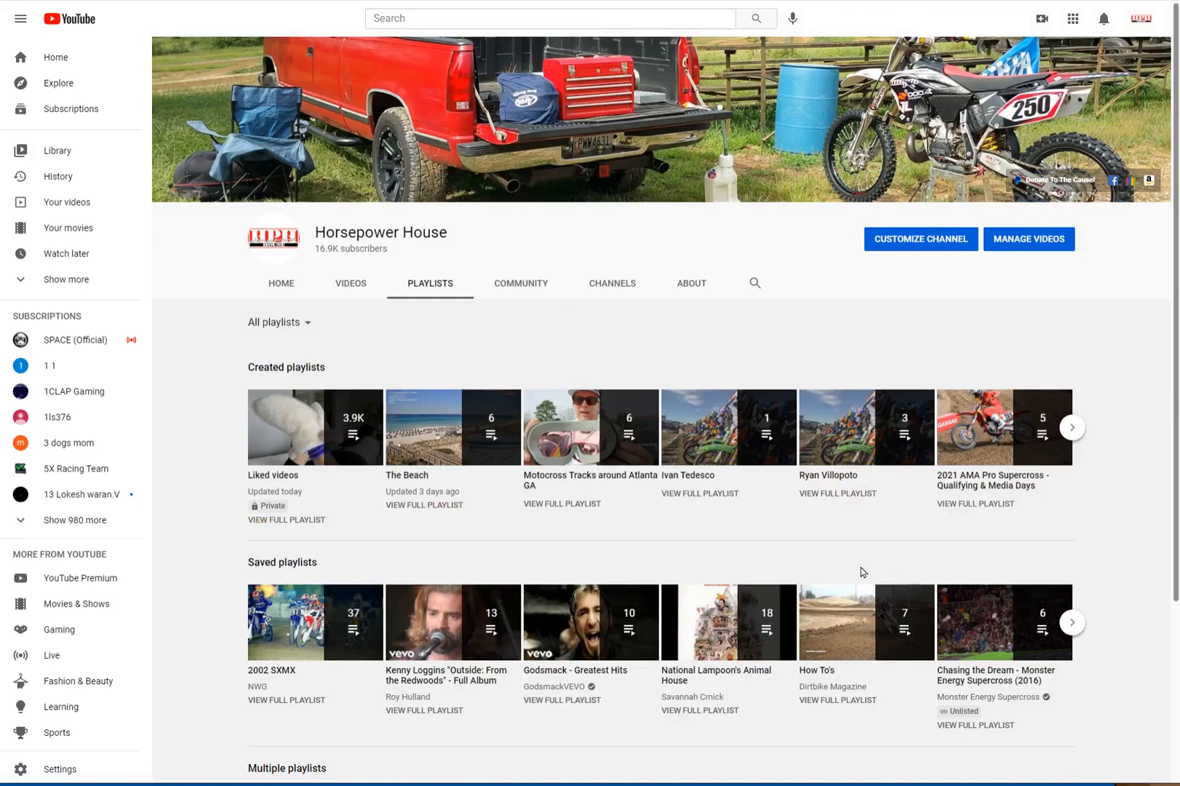
pyautogui.moveTo(826, 521)
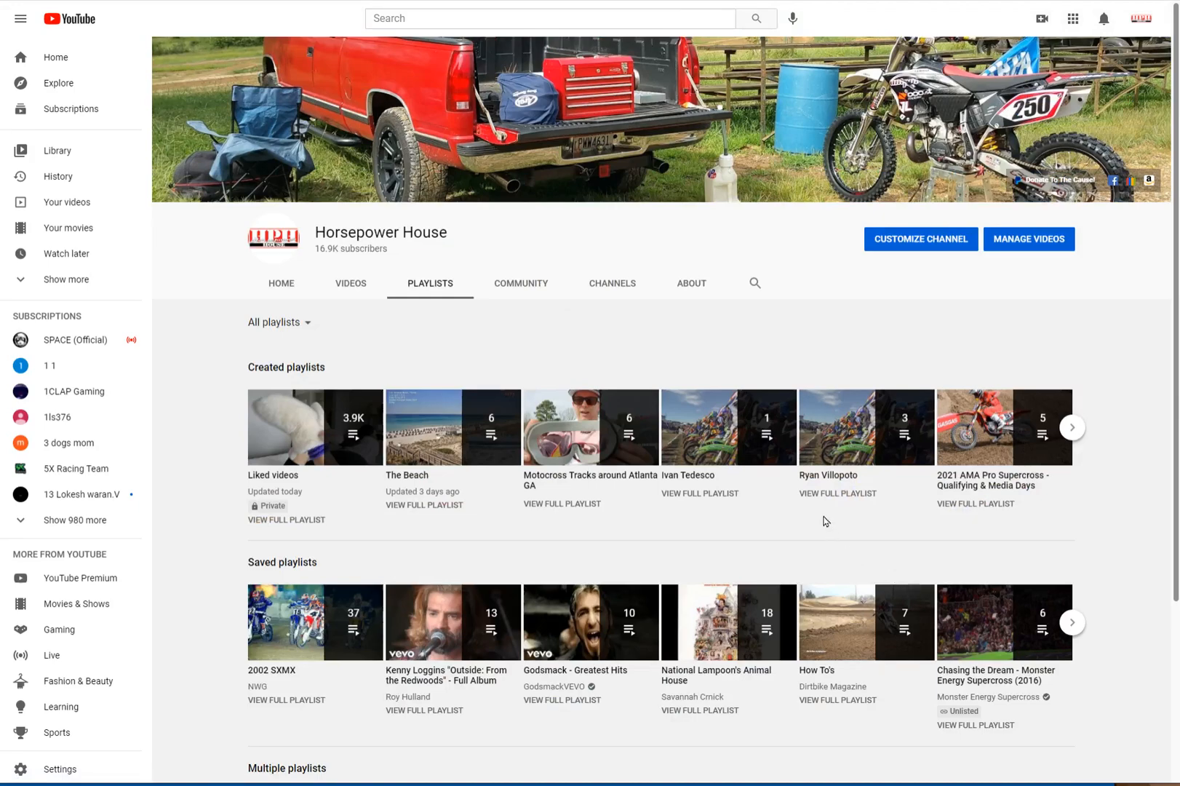
pyautogui.scroll(-3)
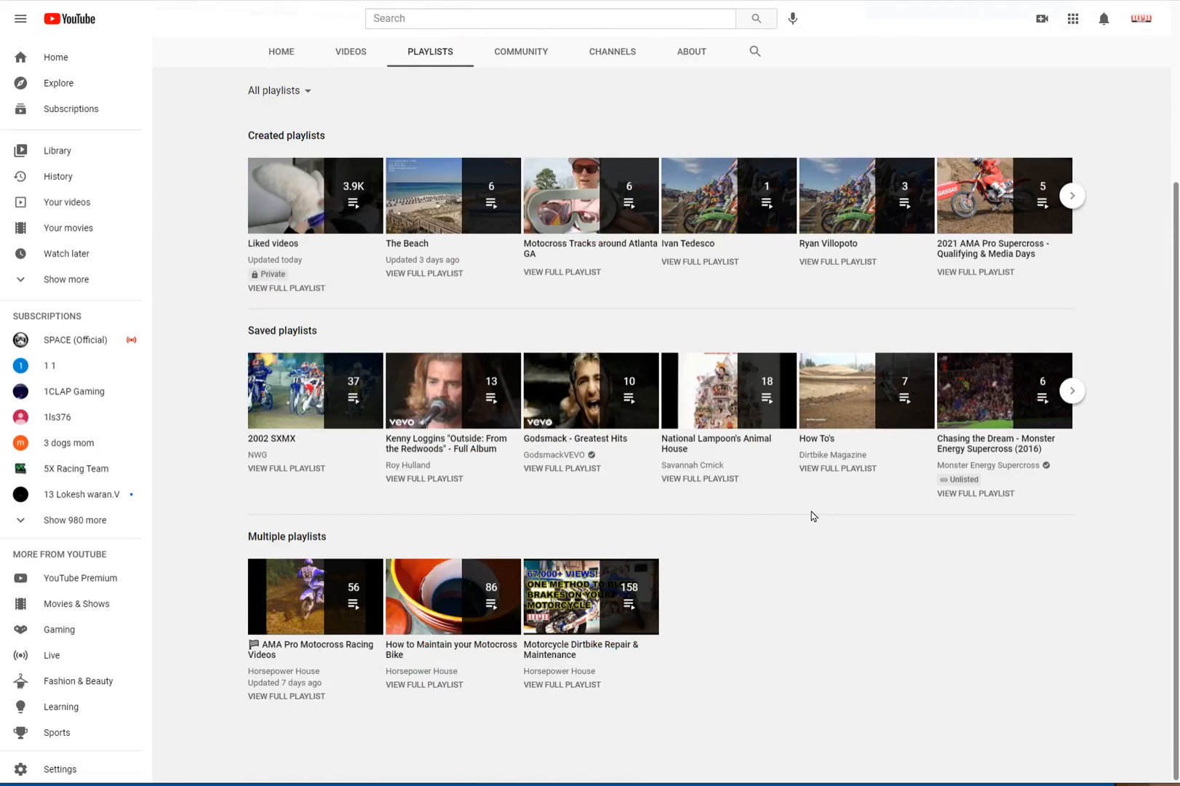
pyautogui.scroll(3)
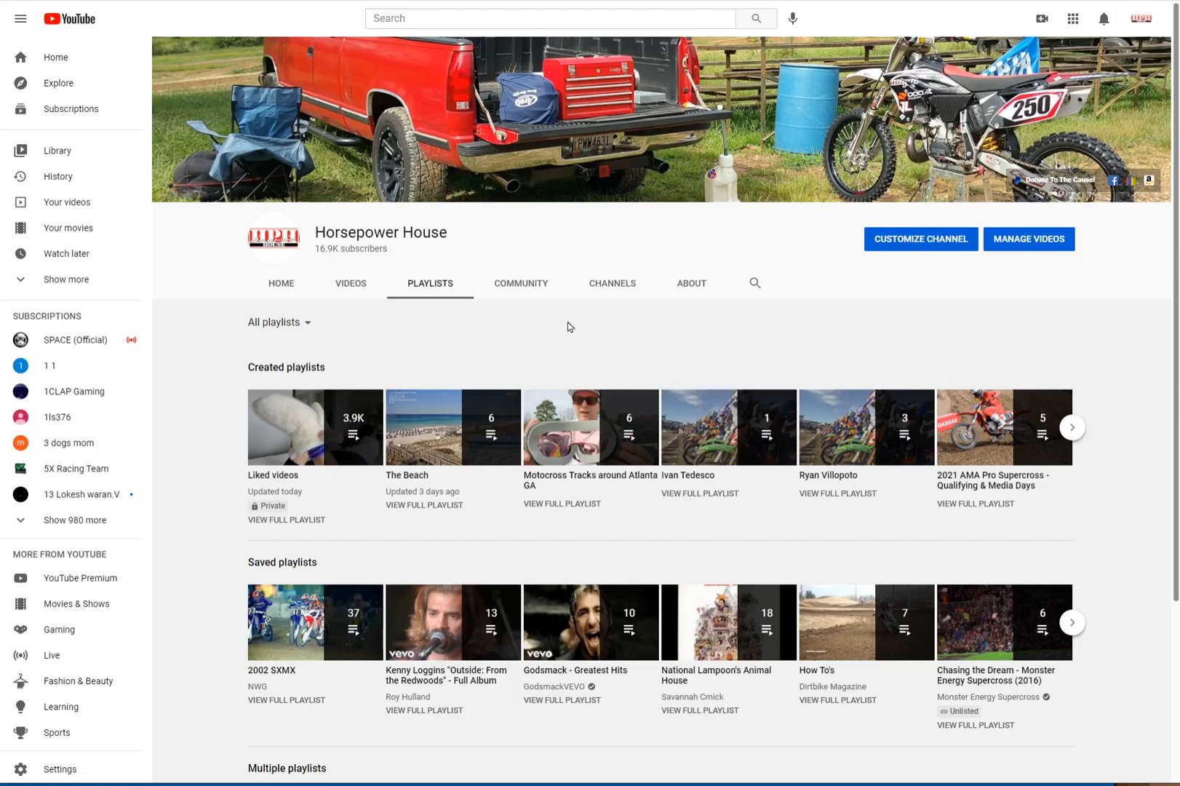
pyautogui.moveTo(558, 342)
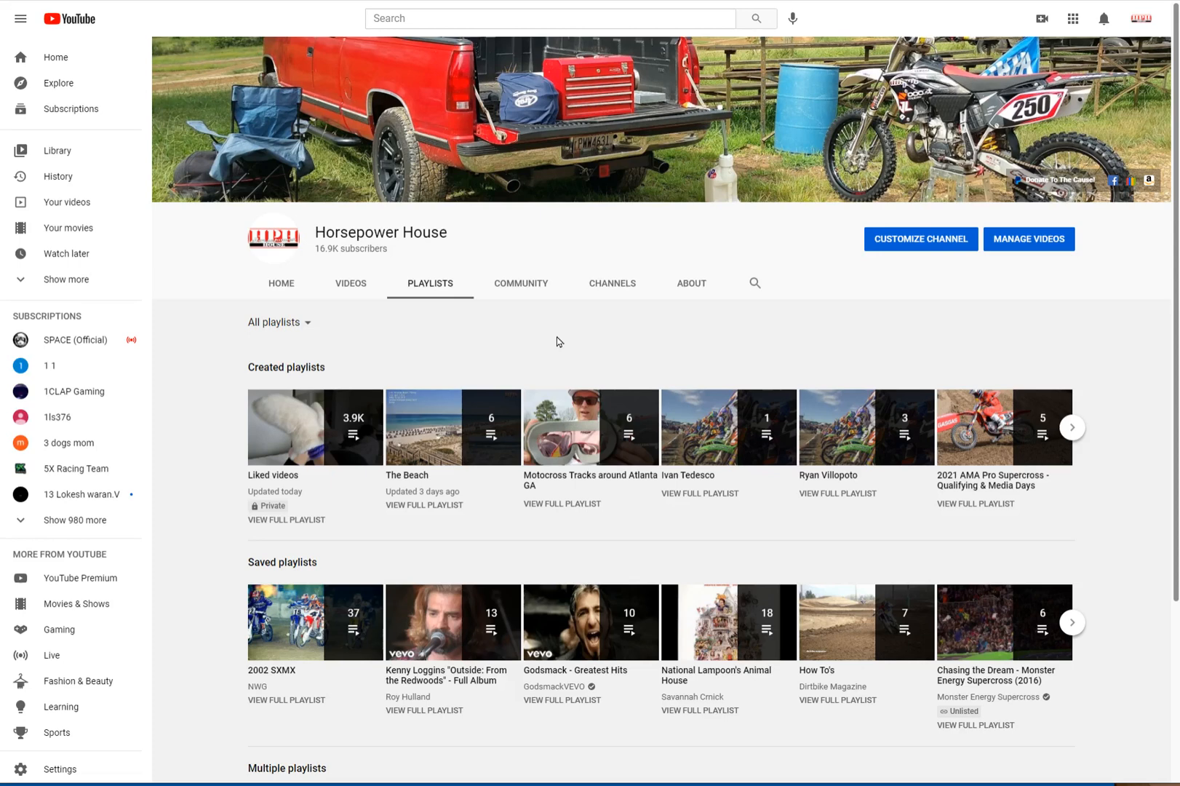
pyautogui.moveTo(454, 254)
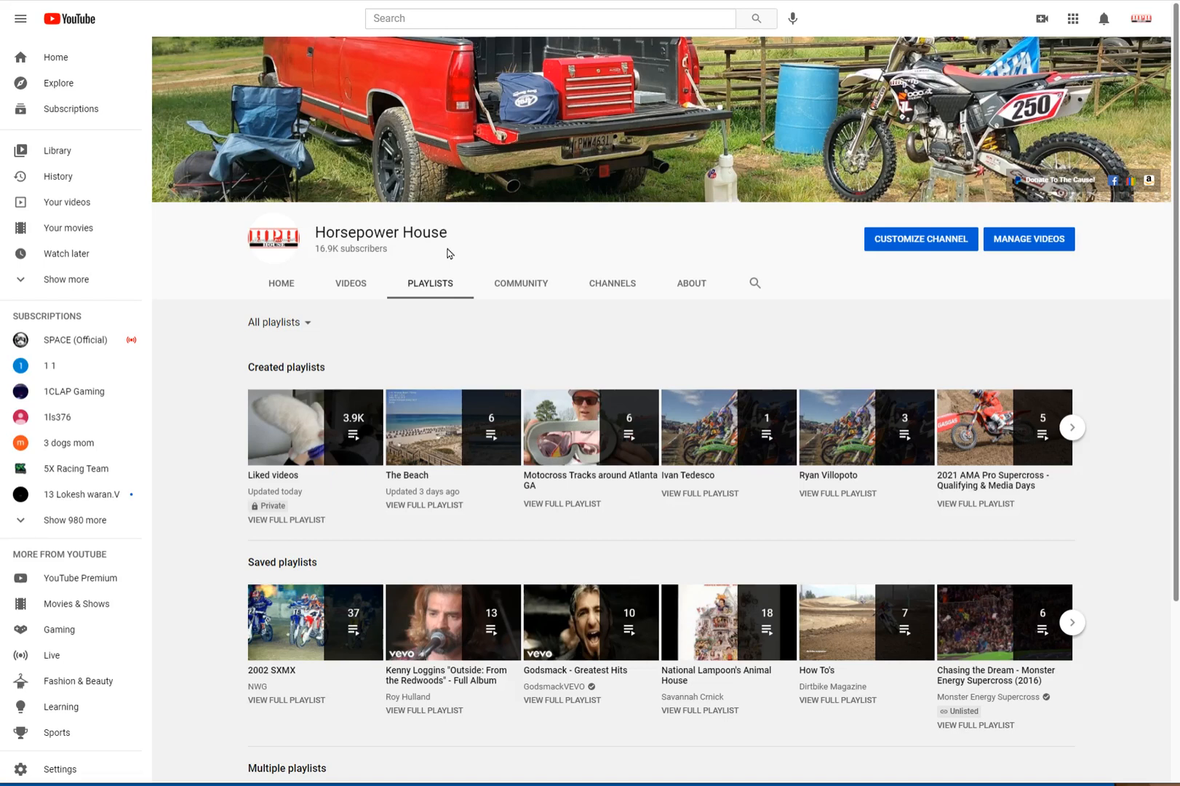
pyautogui.moveTo(589, 375)
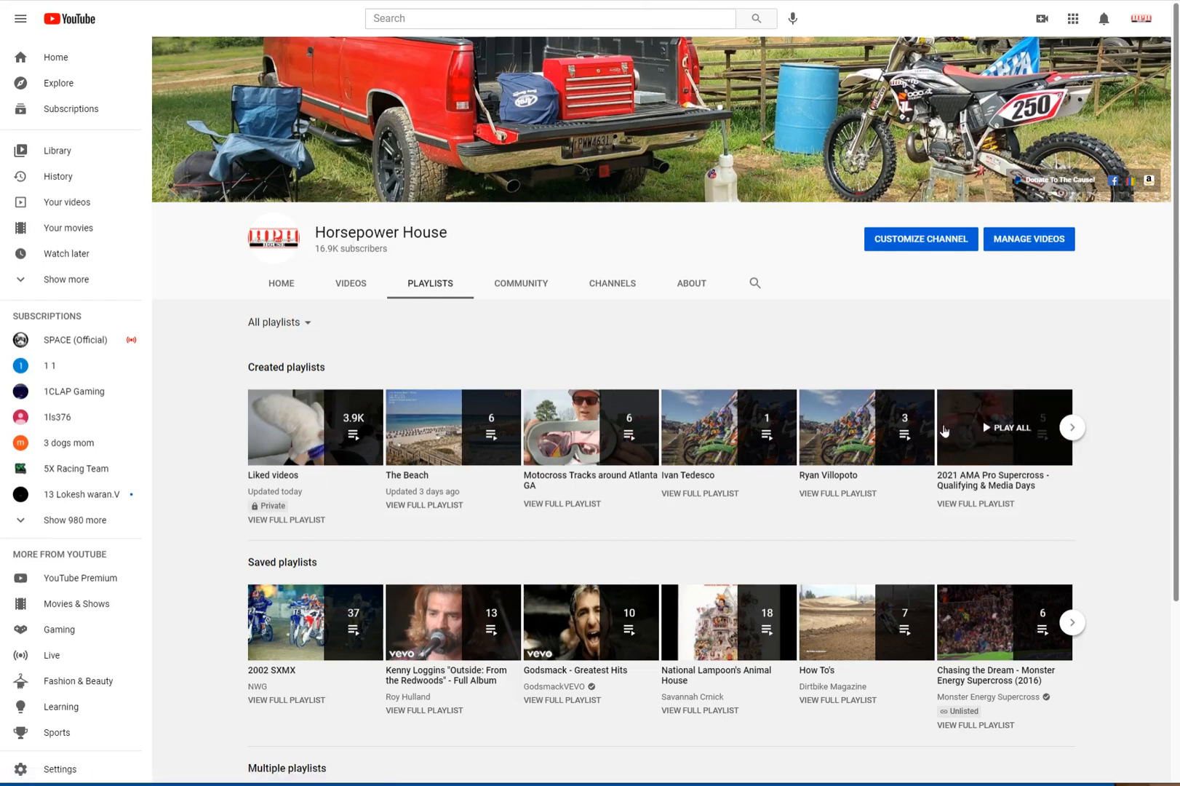
pyautogui.moveTo(1025, 476)
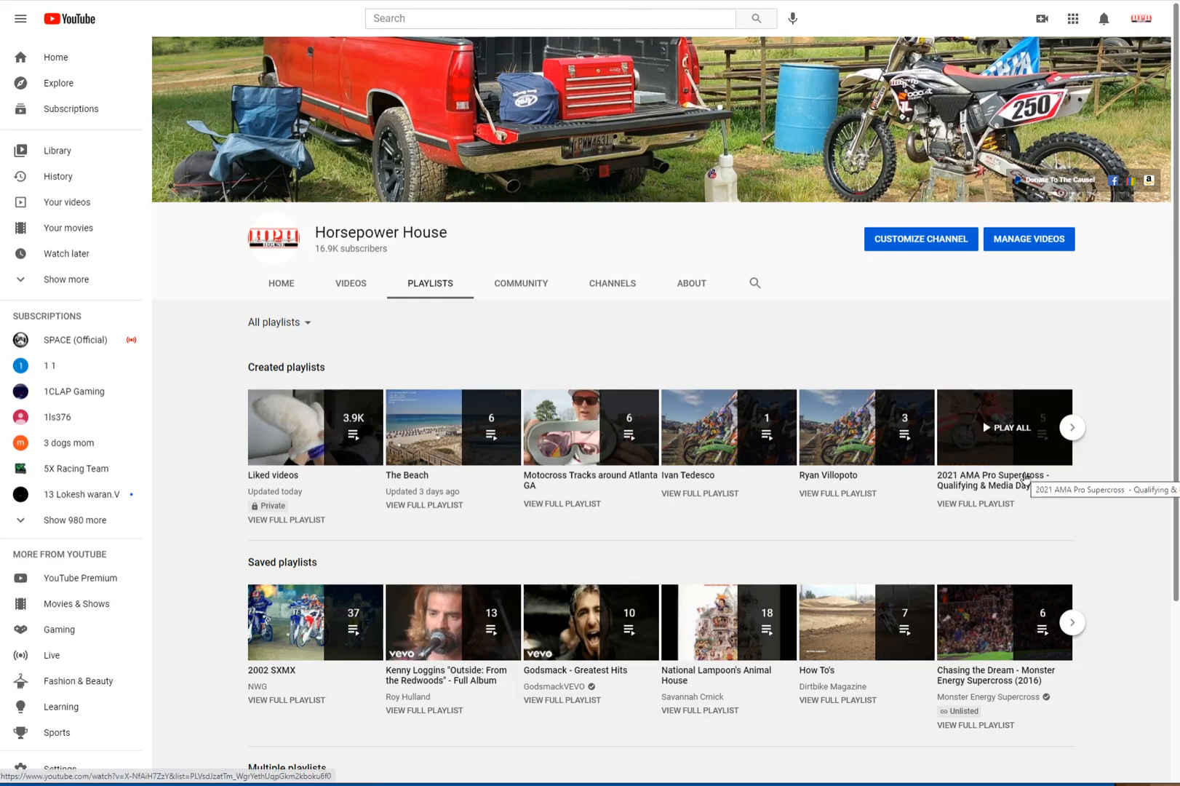